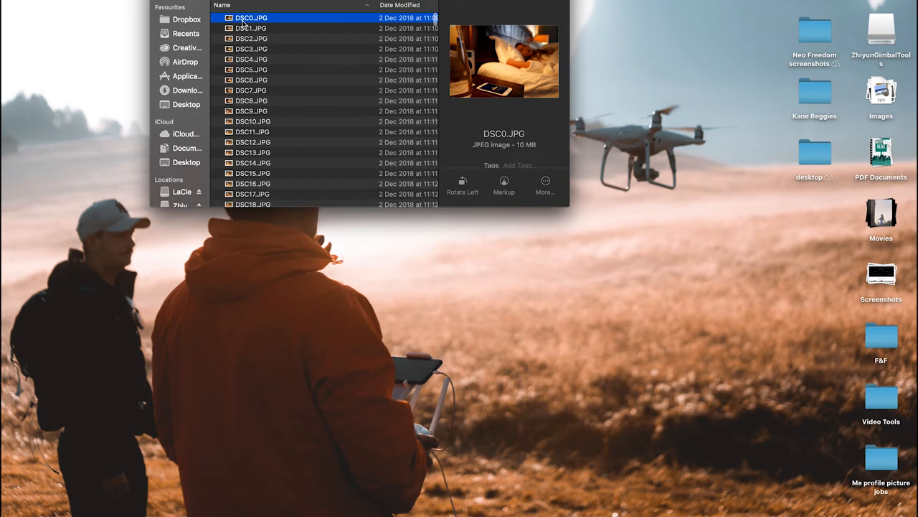
Batch-rename all 329 DSC photos to 'stopmotion' numbered from 1000.
scroll(down, 3)
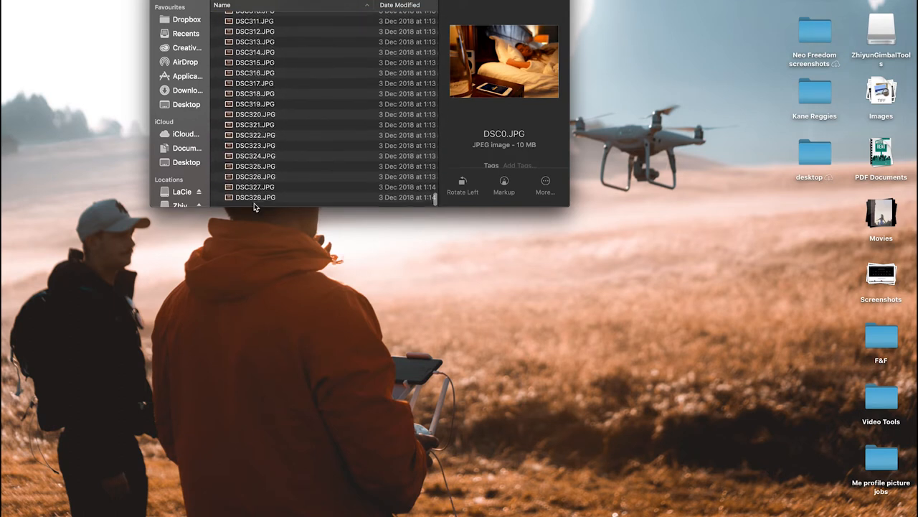
key(cmd+a)
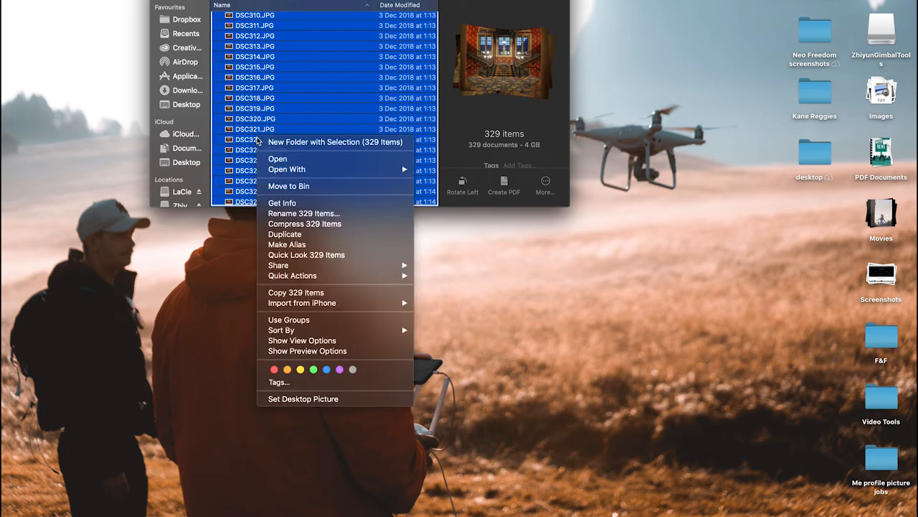
mouse_move(355, 213)
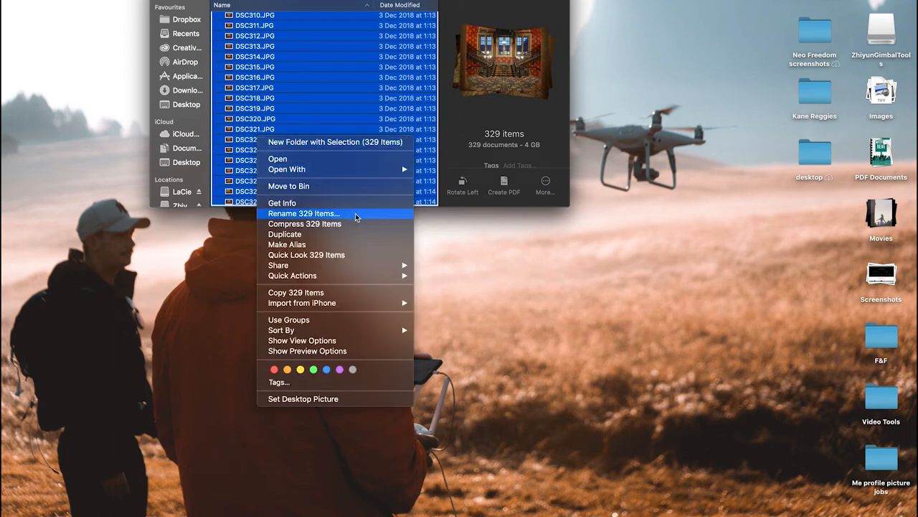
click(303, 213)
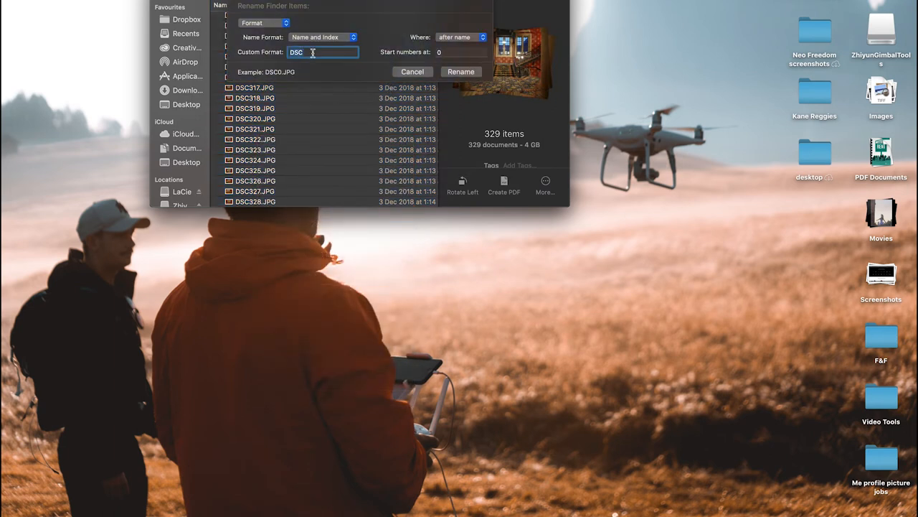
text(stopmoti)
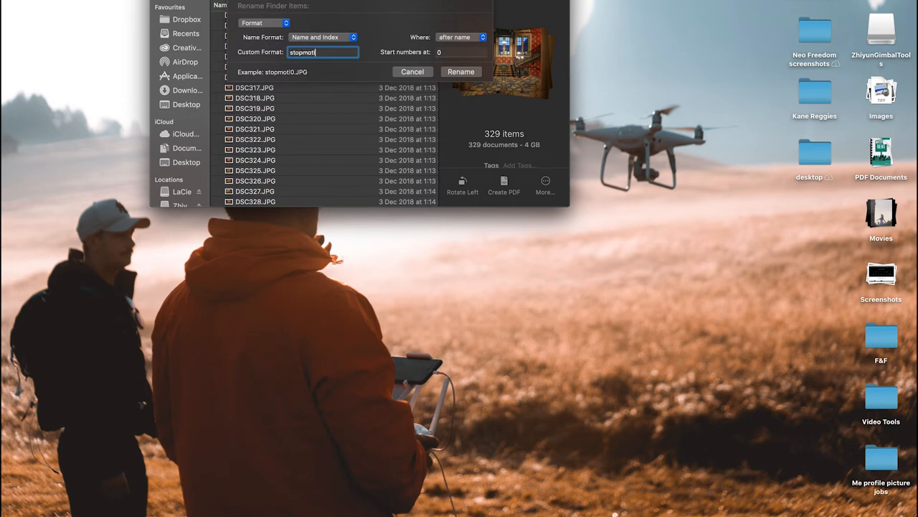
text(on)
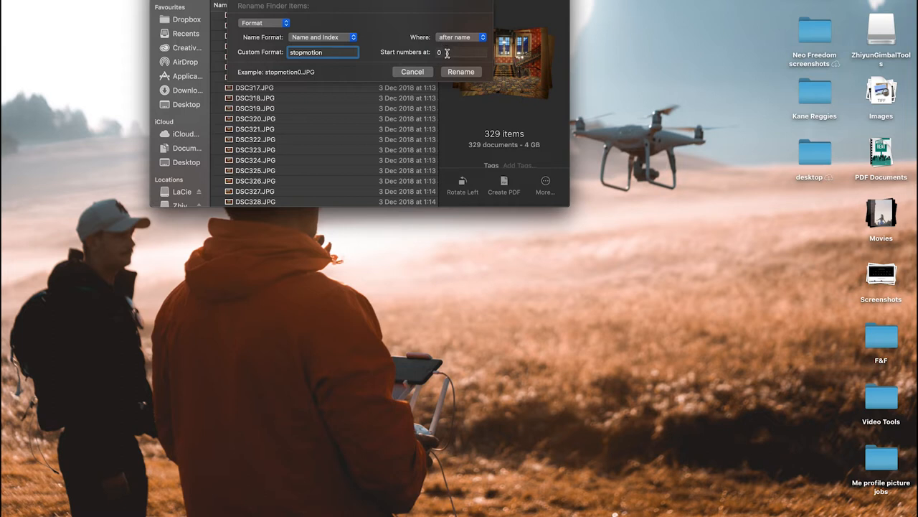
click(461, 51)
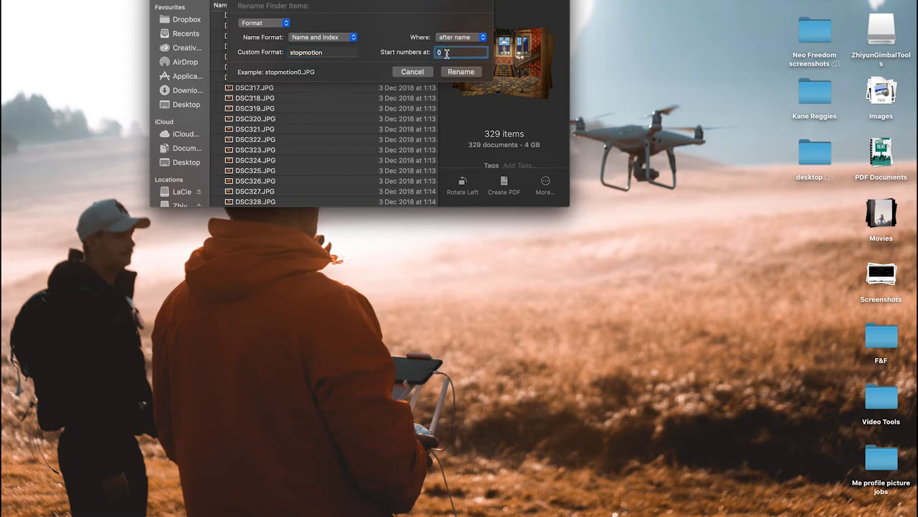
text(1000)
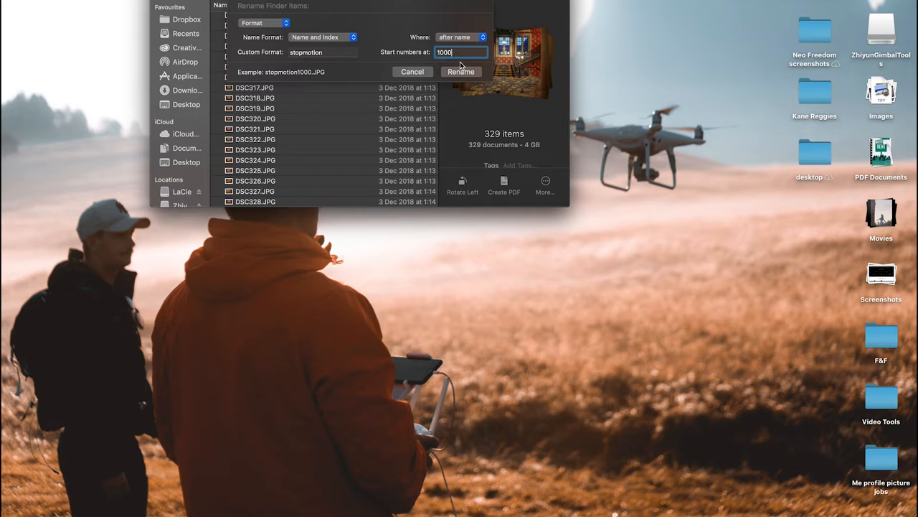
mouse_move(463, 77)
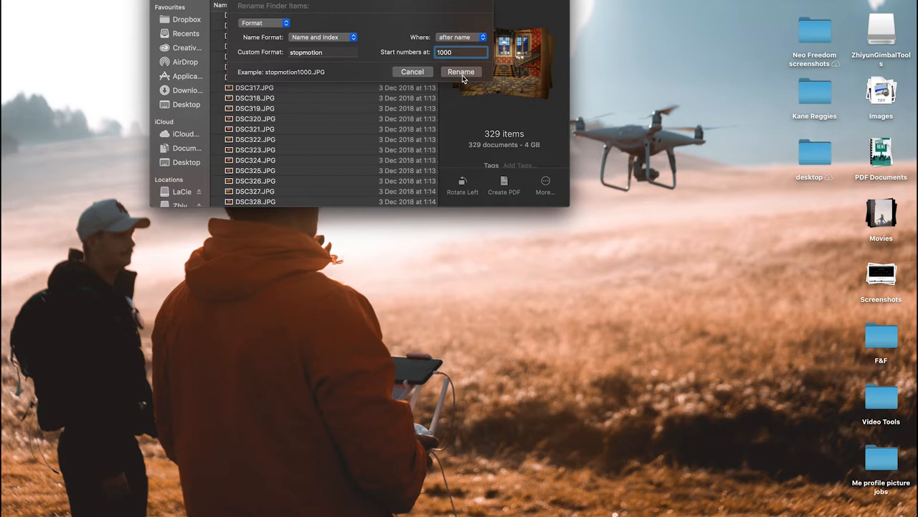
click(461, 71)
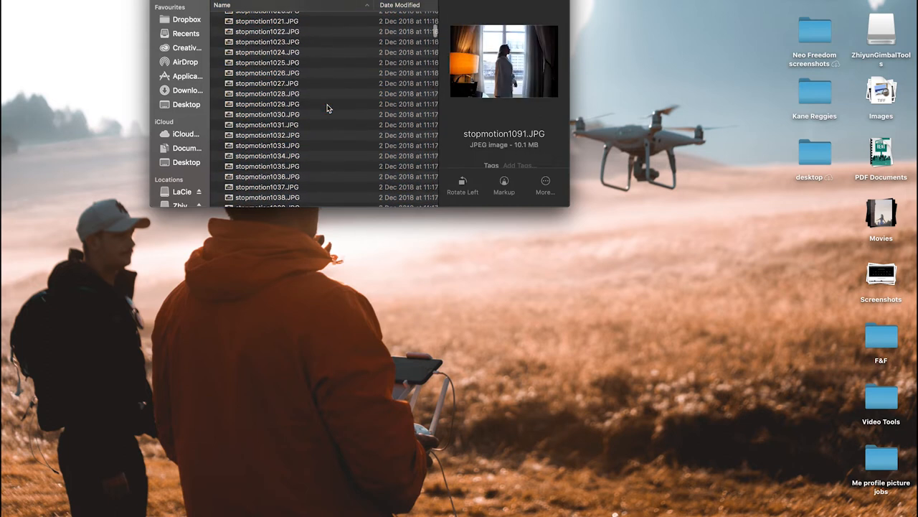
Launch After Effects CC 2018 from the Dock and dismiss the Start window.
scroll(up, 3)
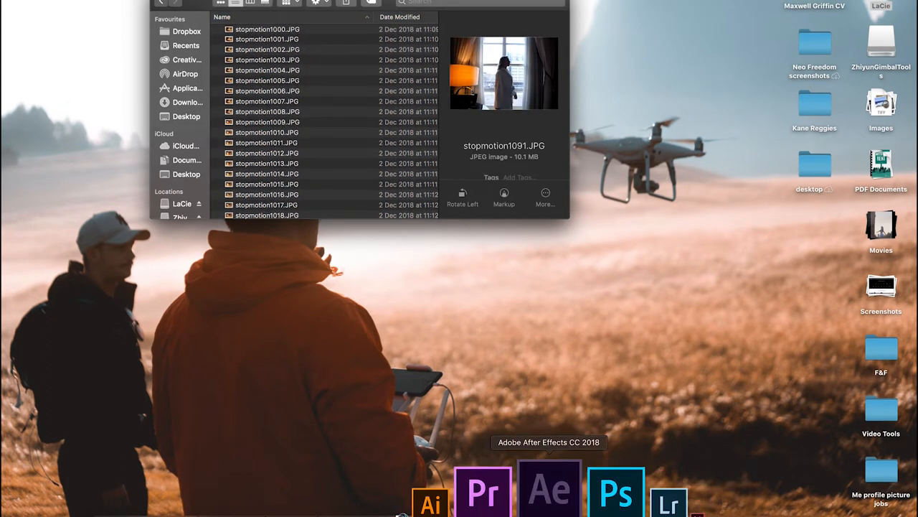
click(549, 489)
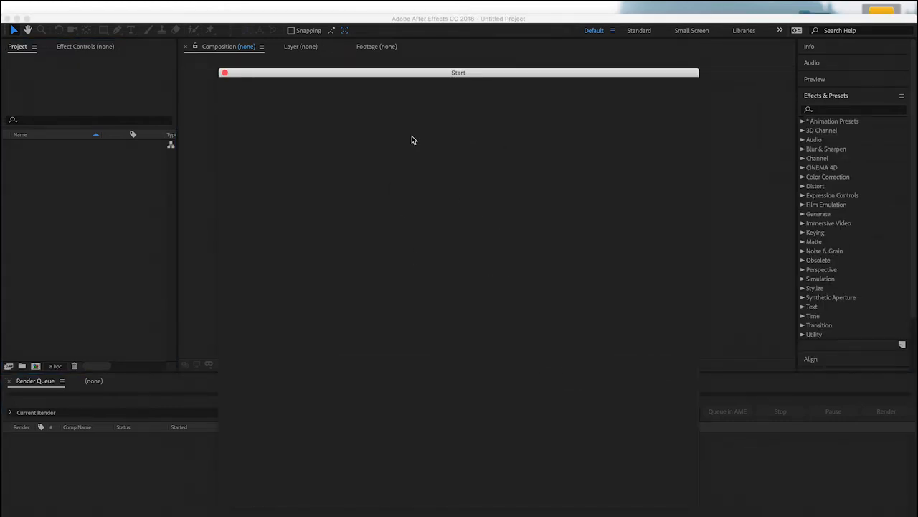
click(458, 71)
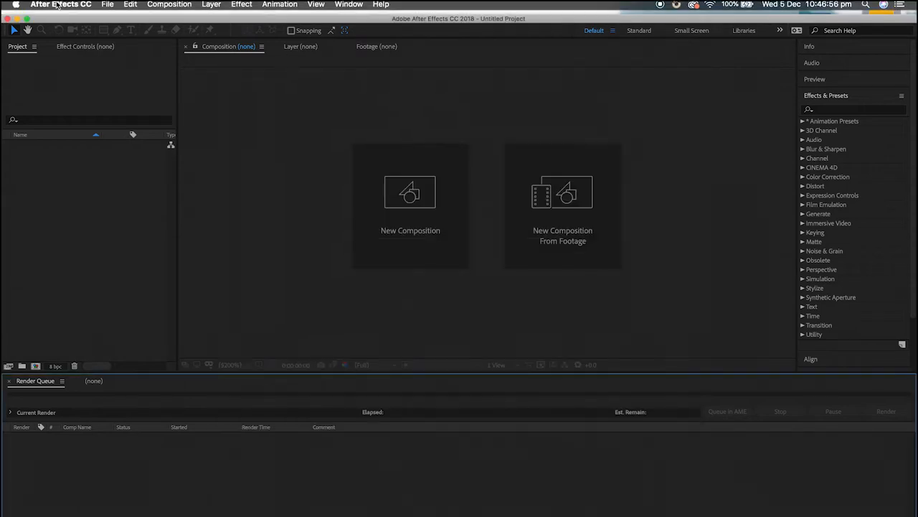
Import stopmotion1000.JPG from the Pancres Hotel stop motion folder as a JPEG sequence composition.
click(107, 6)
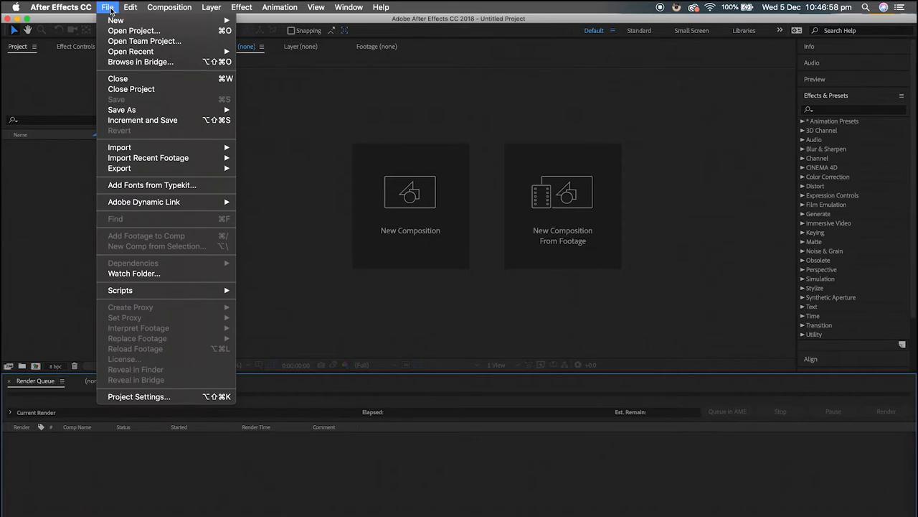
mouse_move(119, 147)
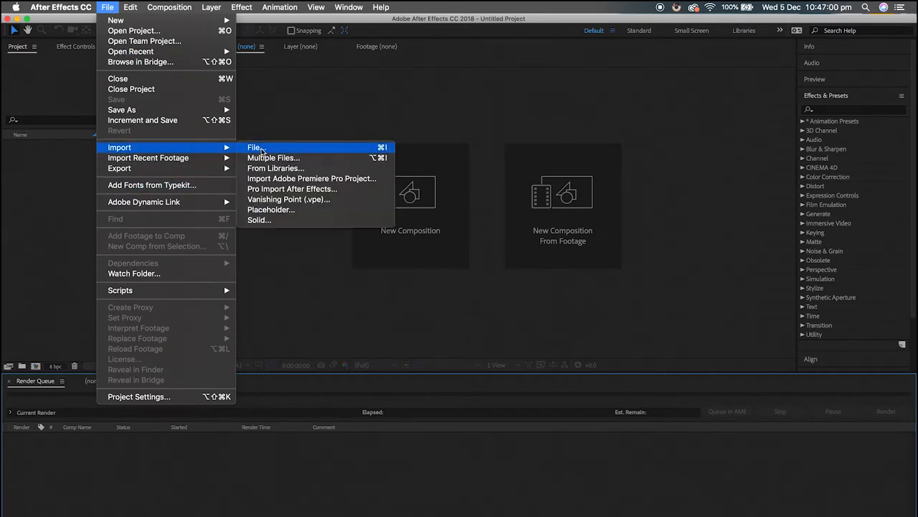
click(271, 150)
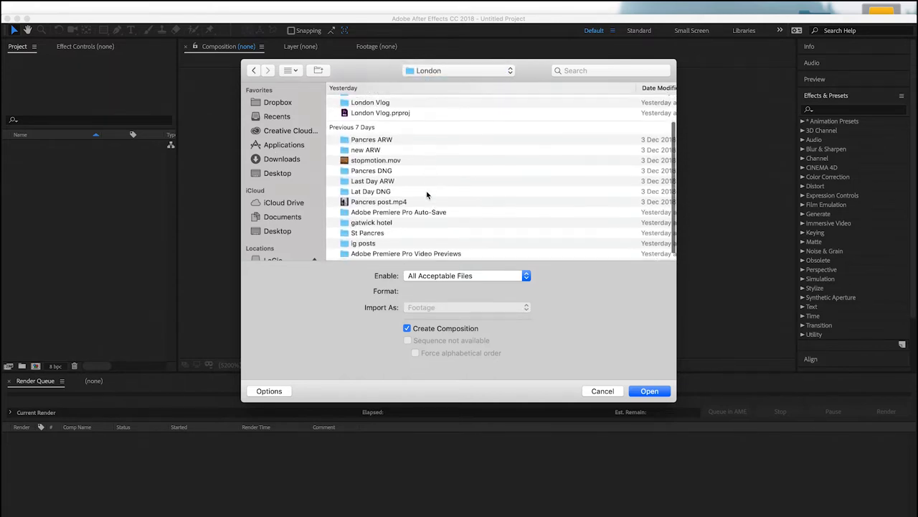
scroll(down, 3)
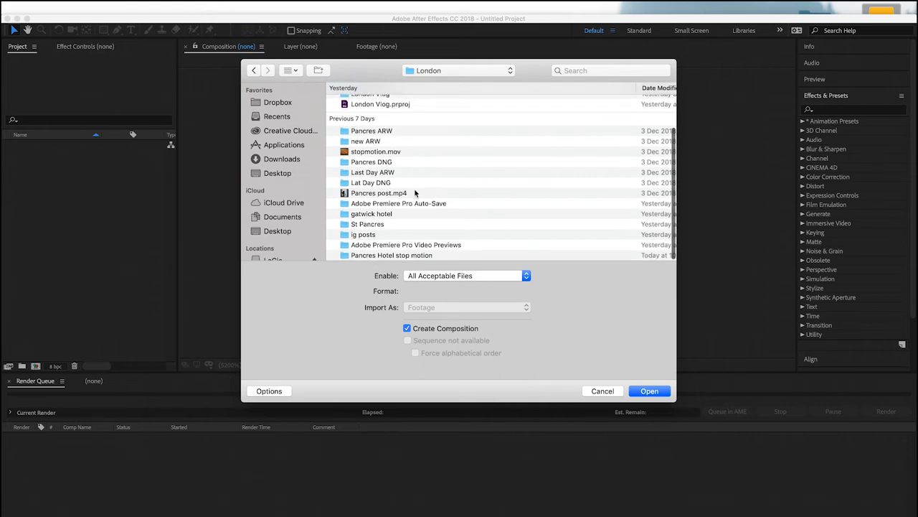
mouse_move(404, 165)
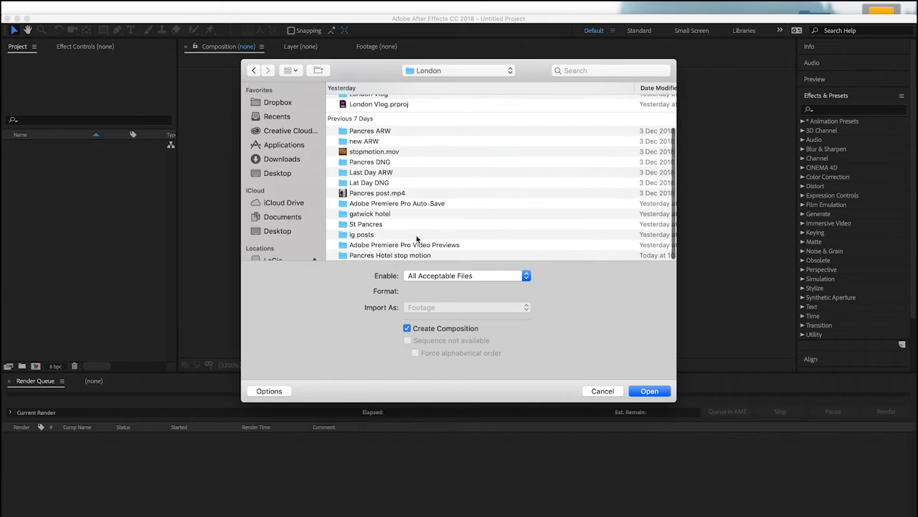
mouse_move(401, 259)
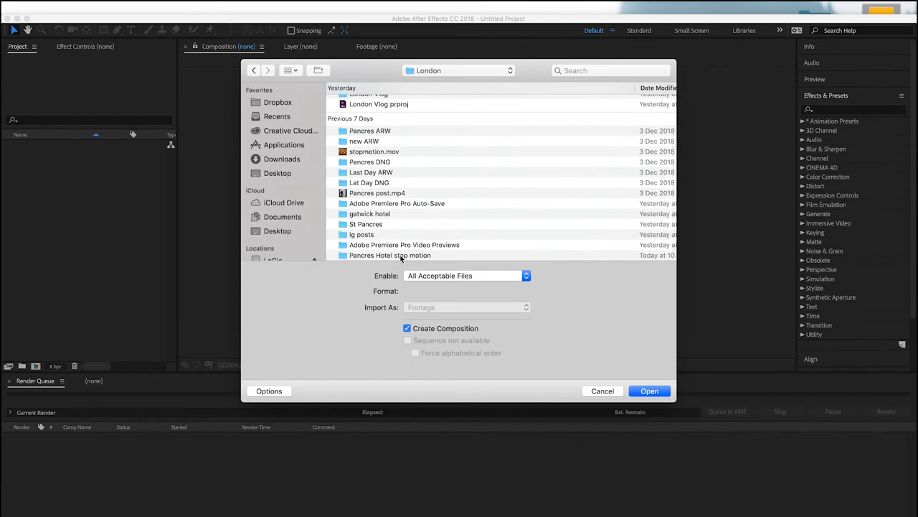
double_click(391, 255)
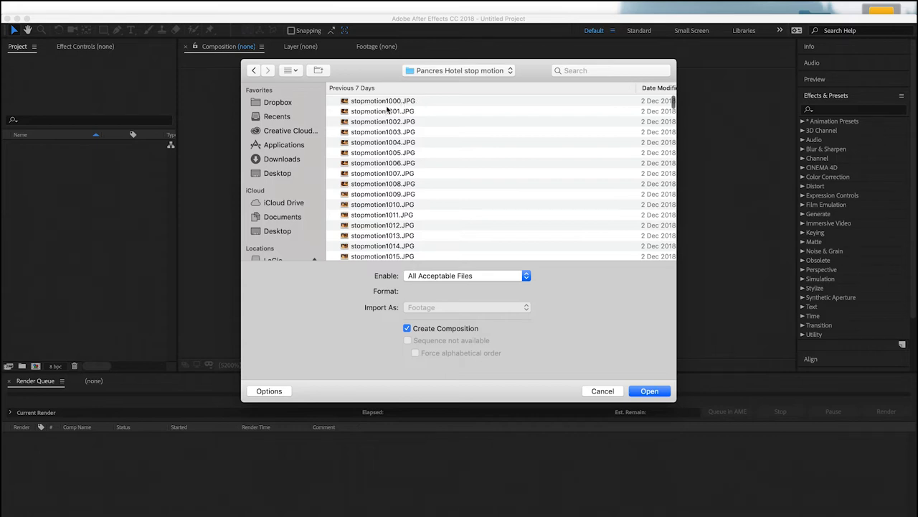
click(382, 100)
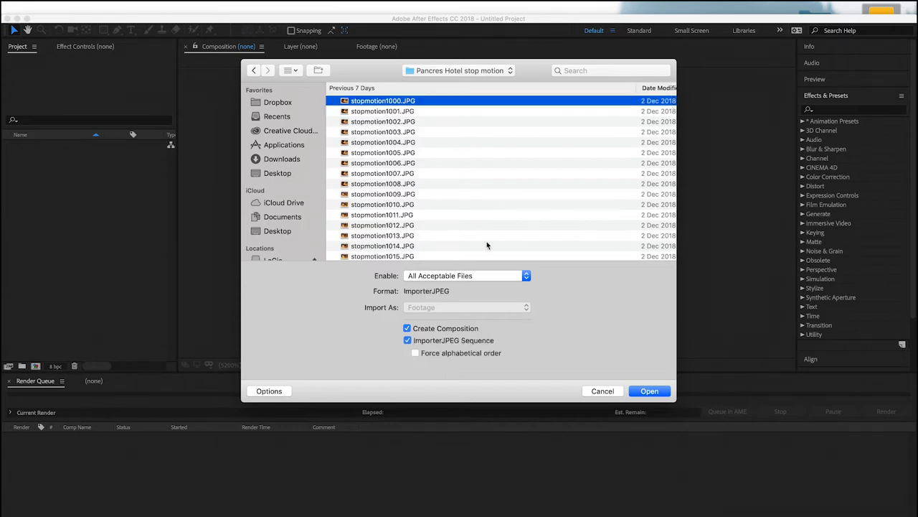
mouse_move(412, 284)
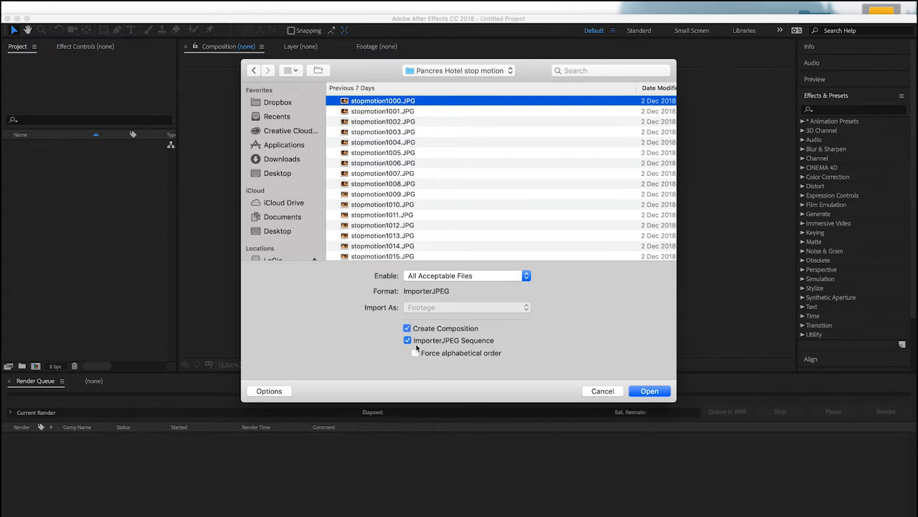
click(407, 340)
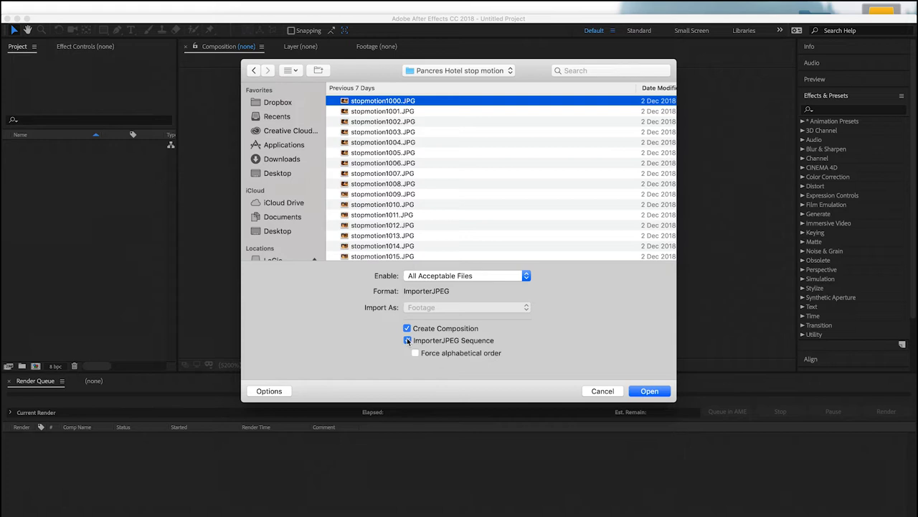
click(407, 340)
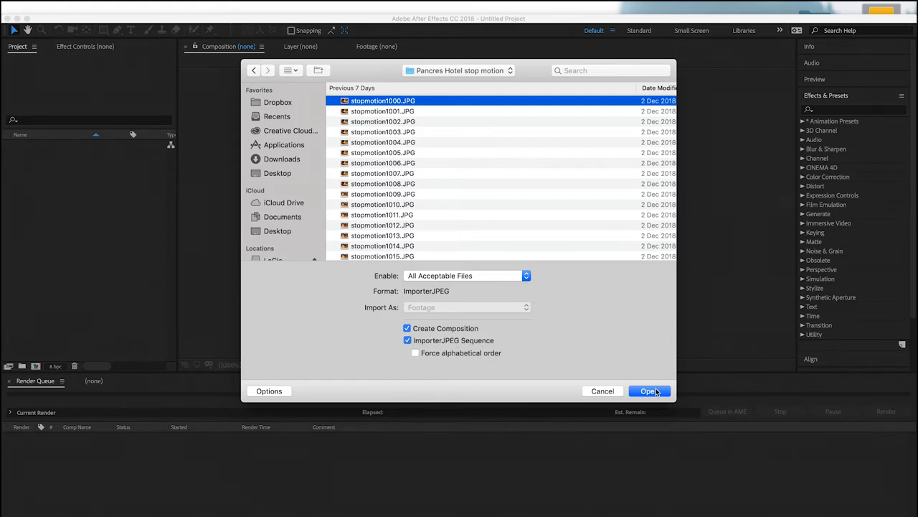
click(648, 391)
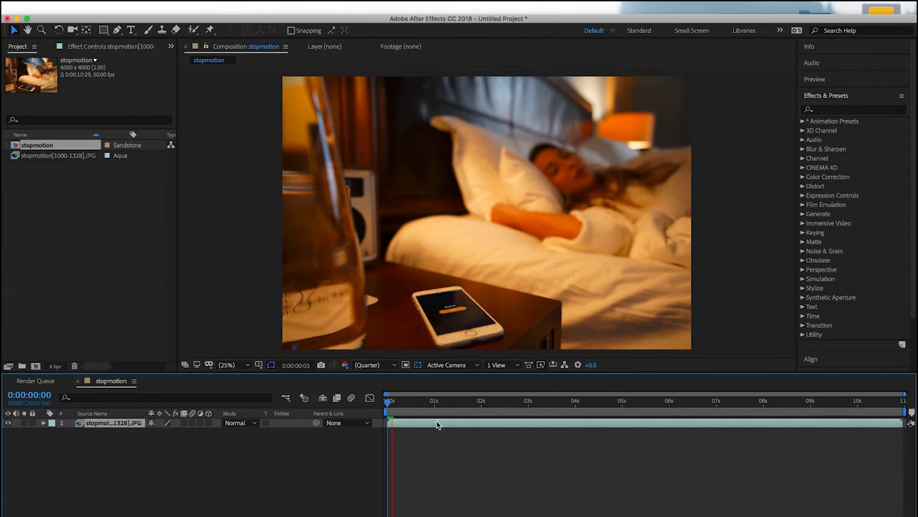
Scrub the stopmotion composition to about 1 second 28 frames.
drag(389, 411, 393, 410)
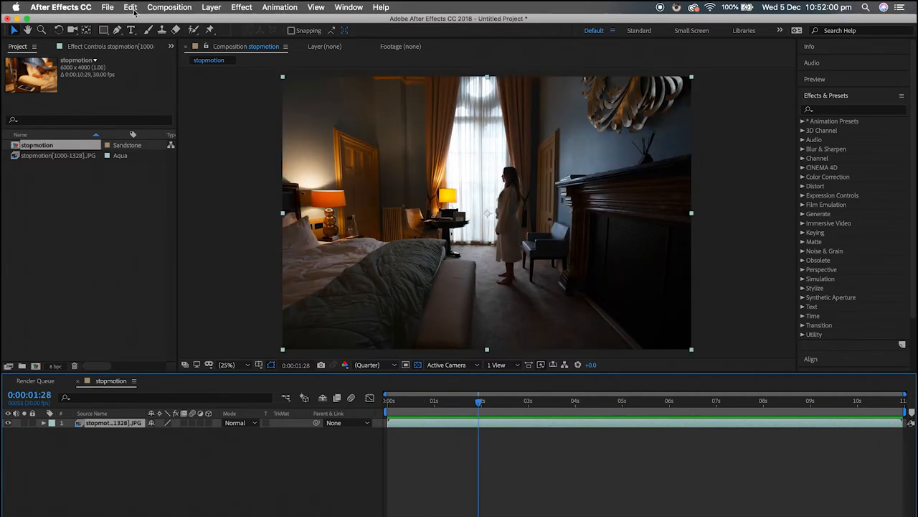
Add the stopmotion composition to the render queue with a 24 fps frame rate.
click(169, 7)
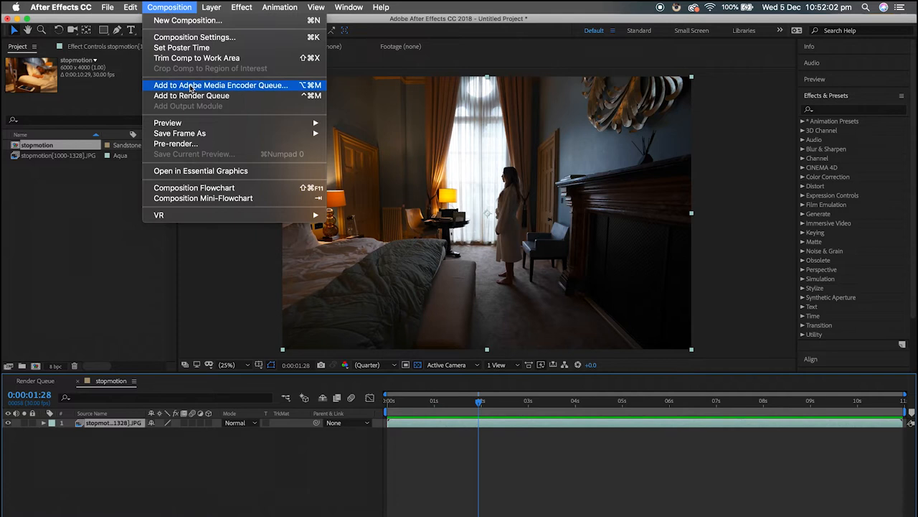
click(191, 96)
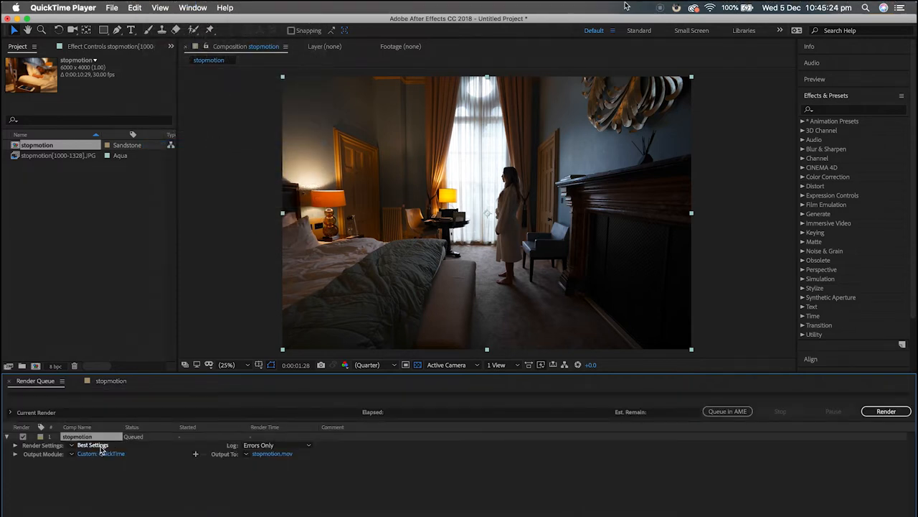
click(91, 445)
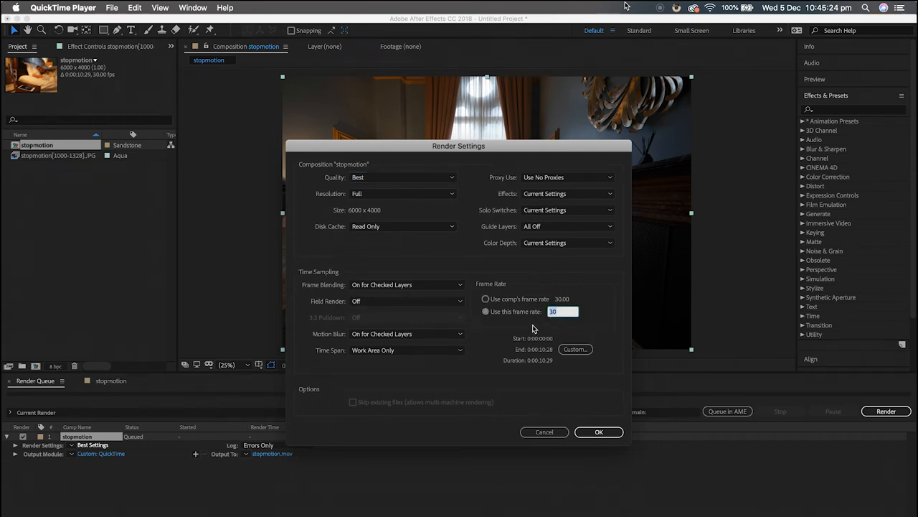
text(24)
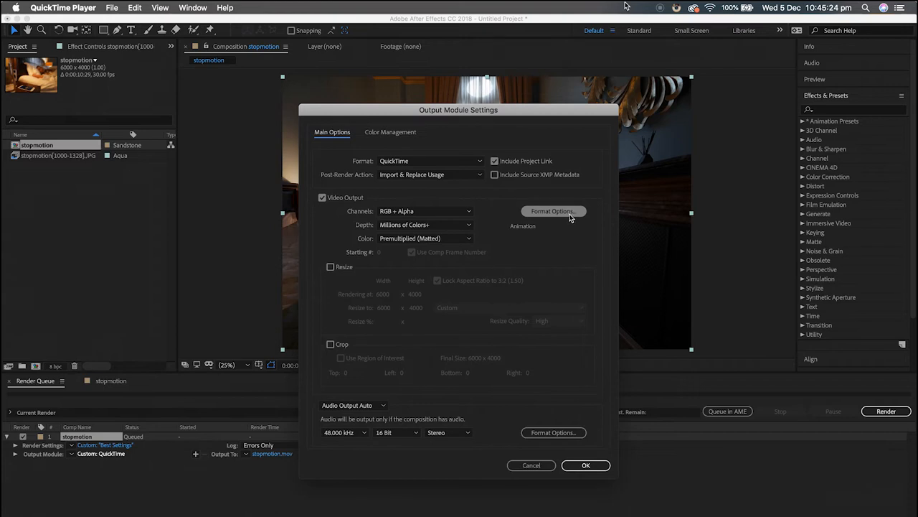
Set the output video codec to None (Uncompressed RGB 8-bit).
click(553, 211)
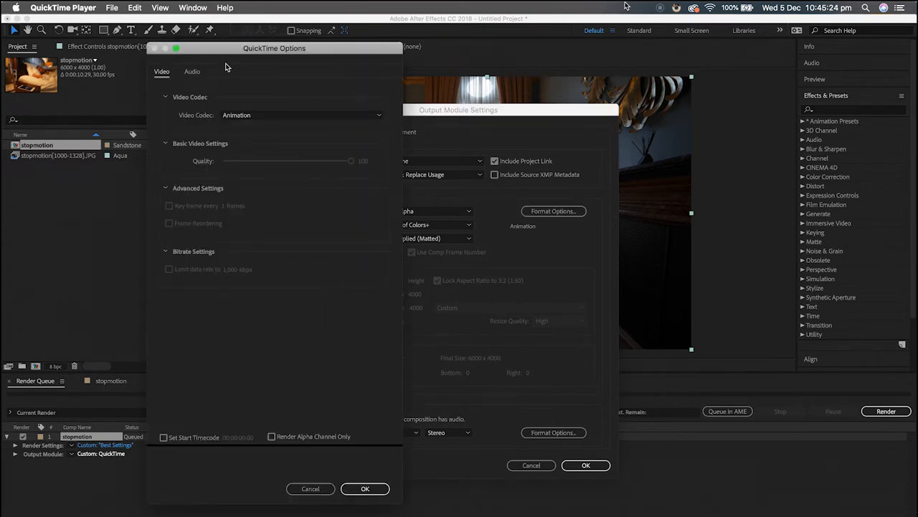
mouse_move(380, 121)
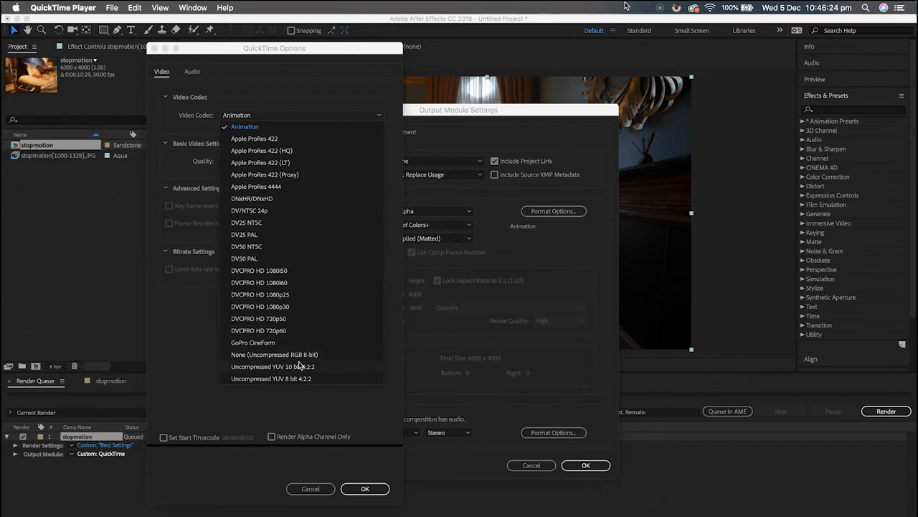
click(274, 354)
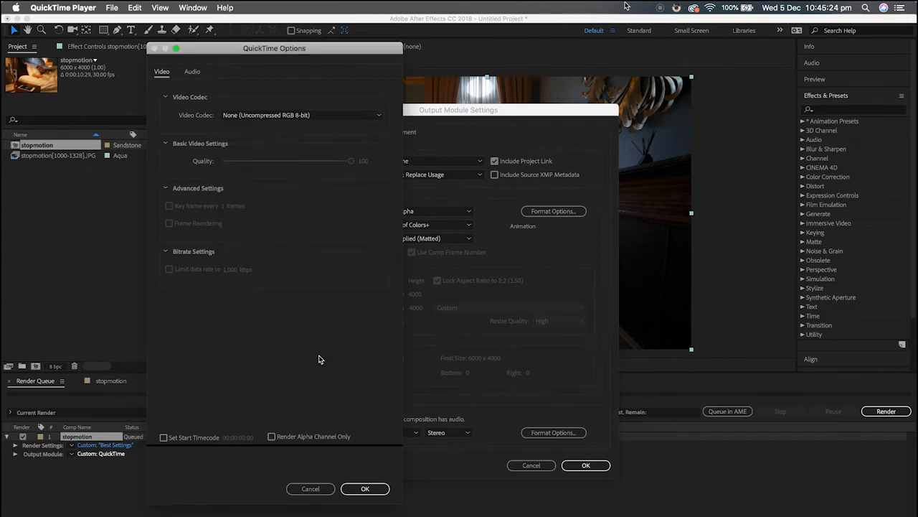
mouse_move(369, 485)
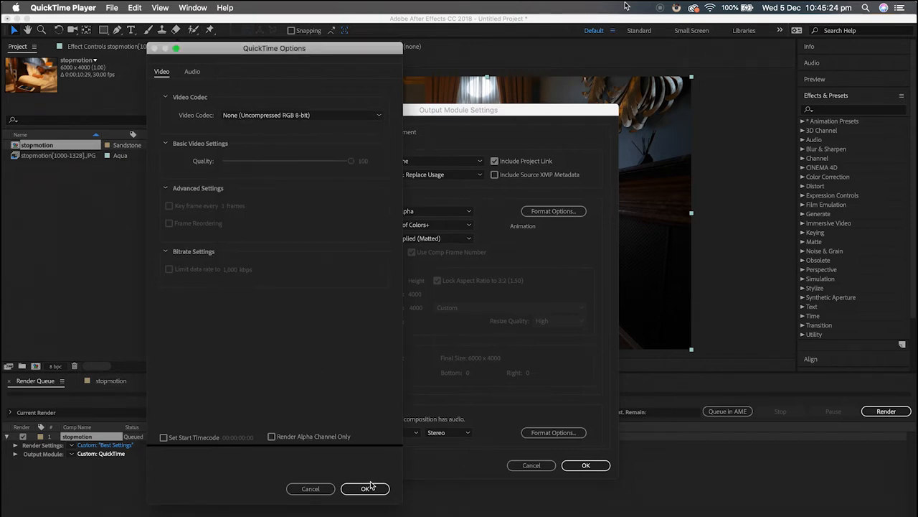
click(365, 487)
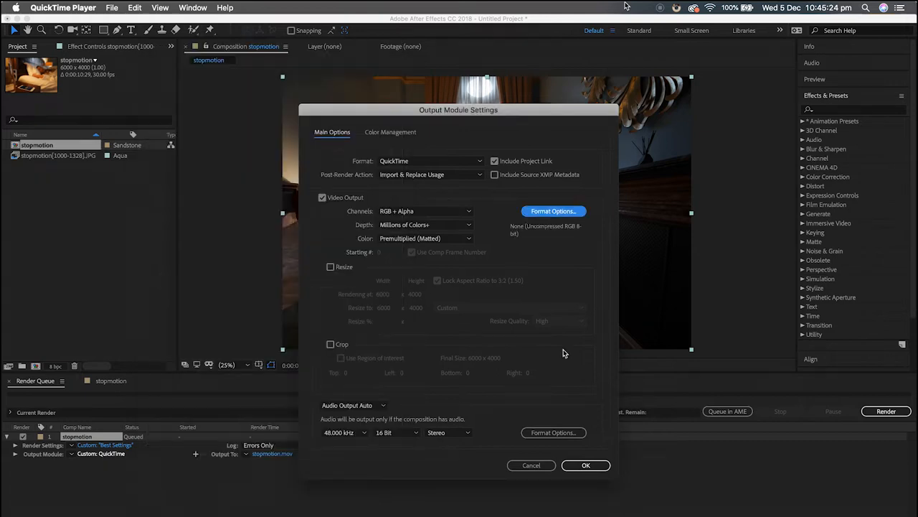
Resize the output to 1920 × 1080 with the aspect ratio unlocked.
click(330, 267)
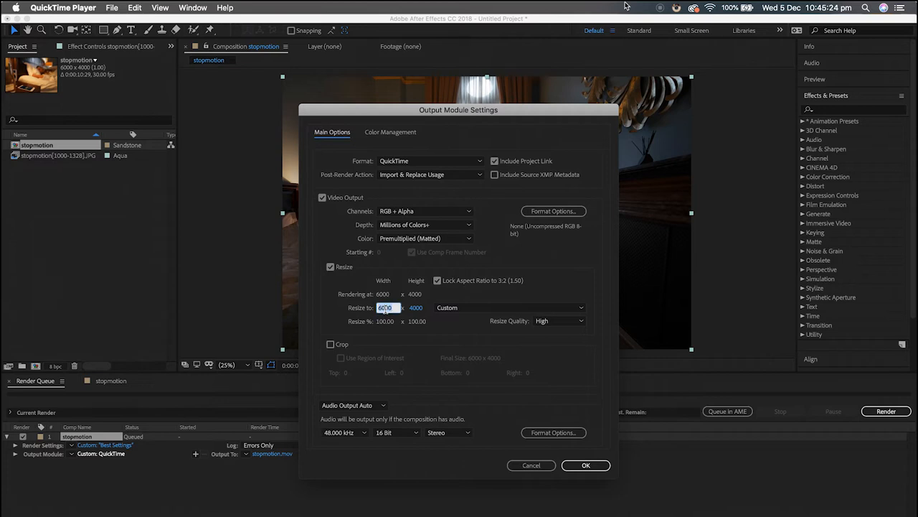
click(437, 281)
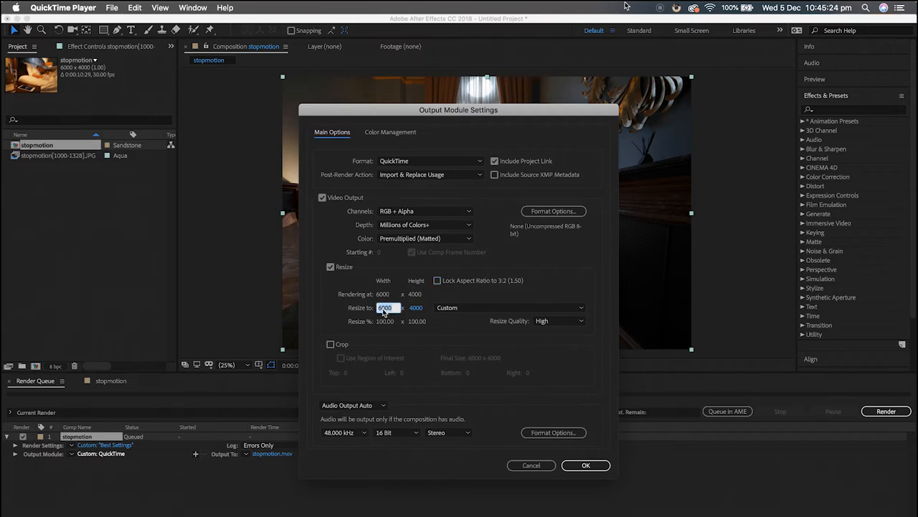
text(1920)
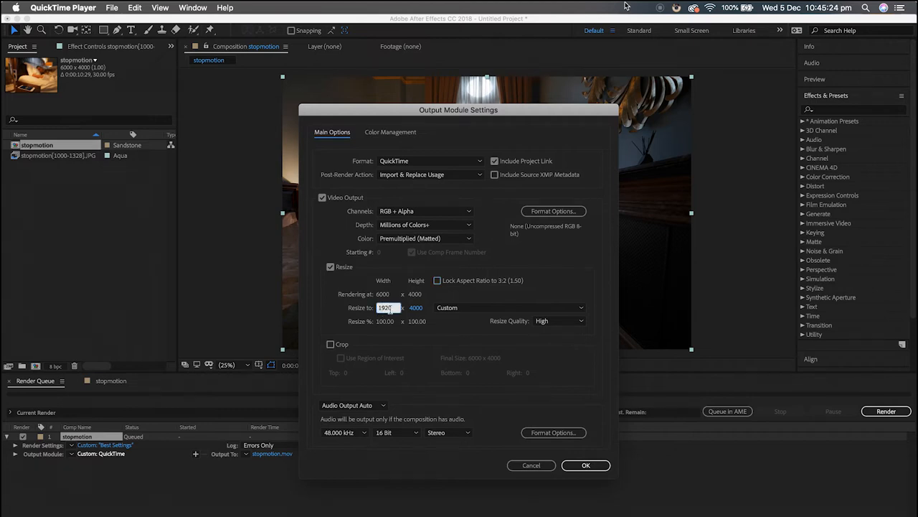
text(10)
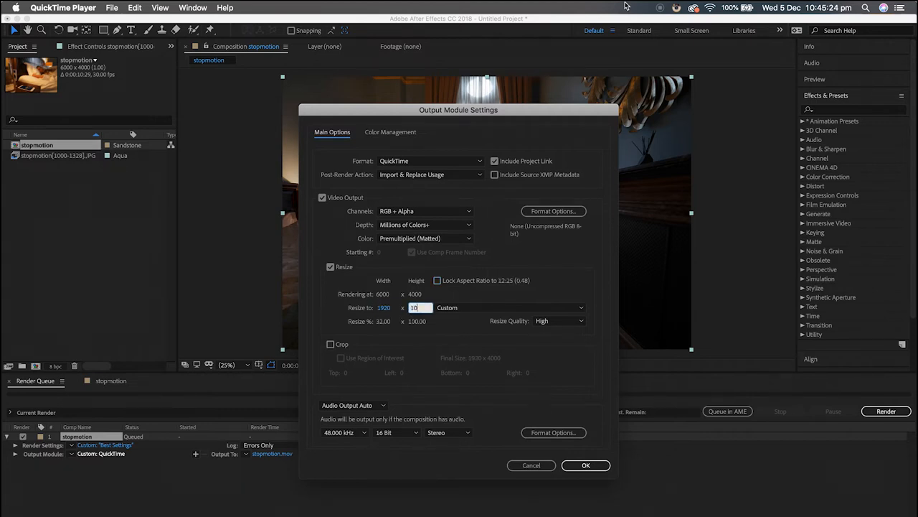
text(1080)
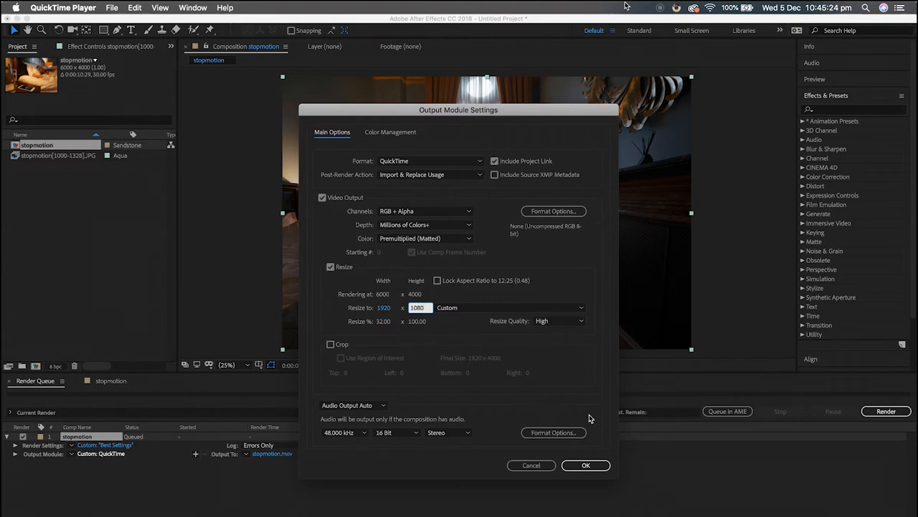
click(585, 465)
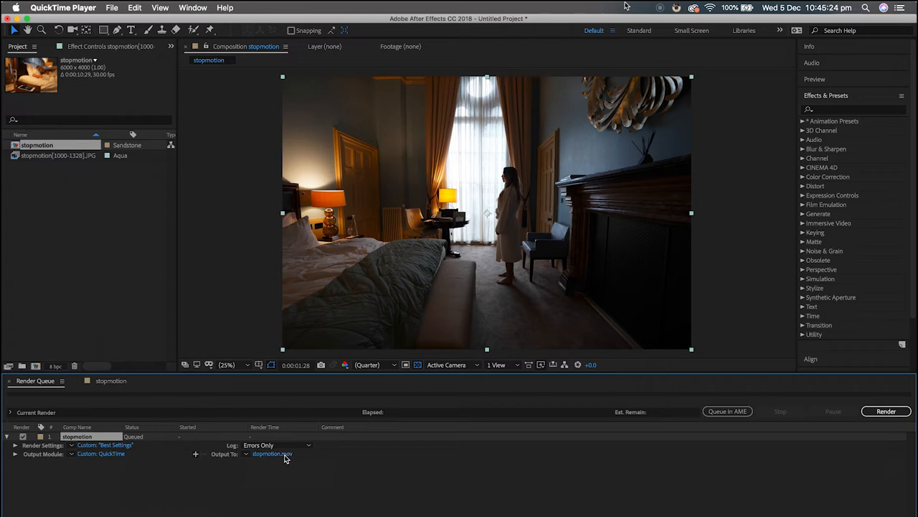
Point the render output destination at the London folder.
click(272, 454)
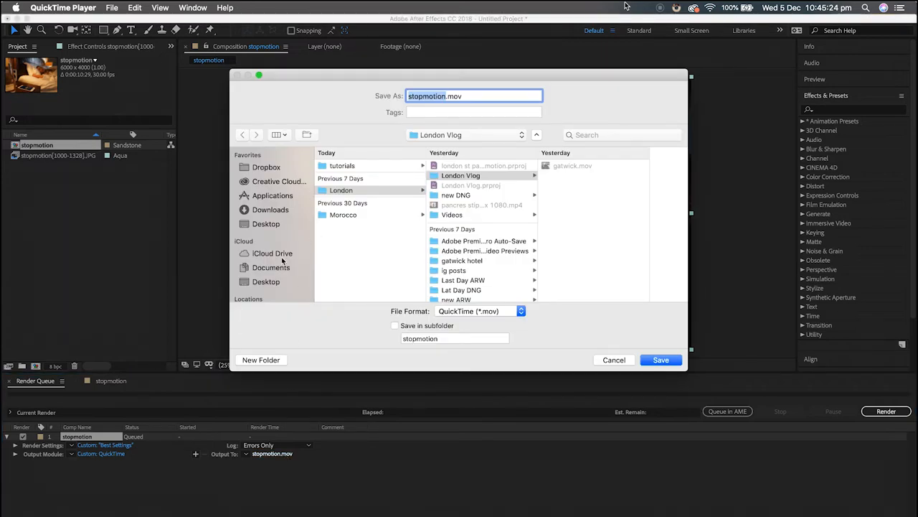
scroll(down, 3)
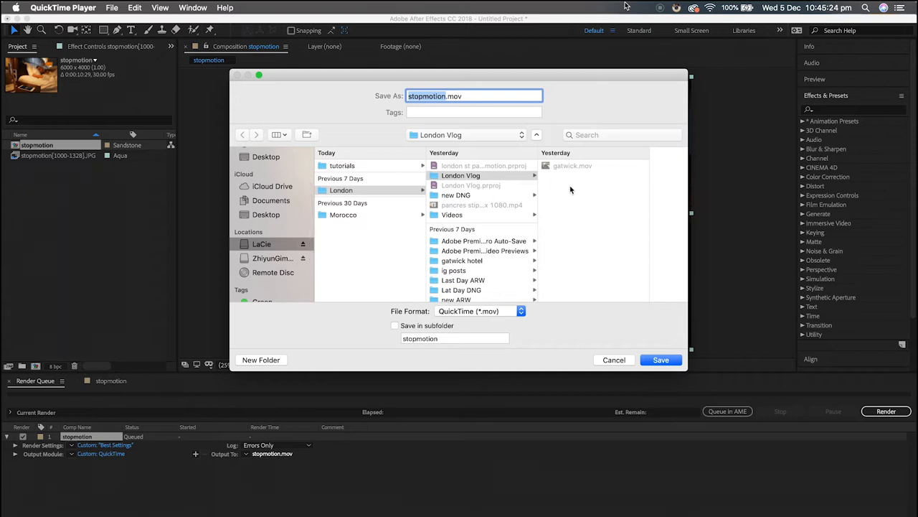
click(341, 190)
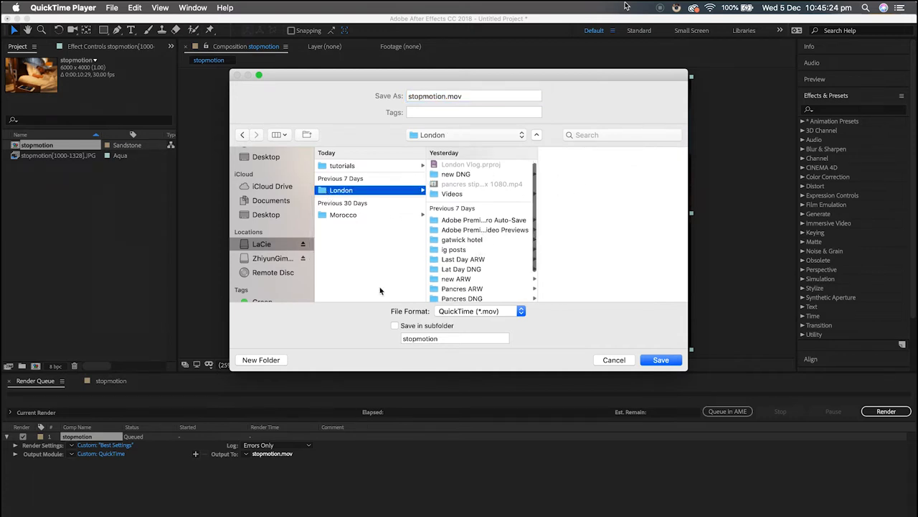
Create a 'Stop Motion sequence 1920x1080' folder and save stopmotion.mov into it.
click(261, 359)
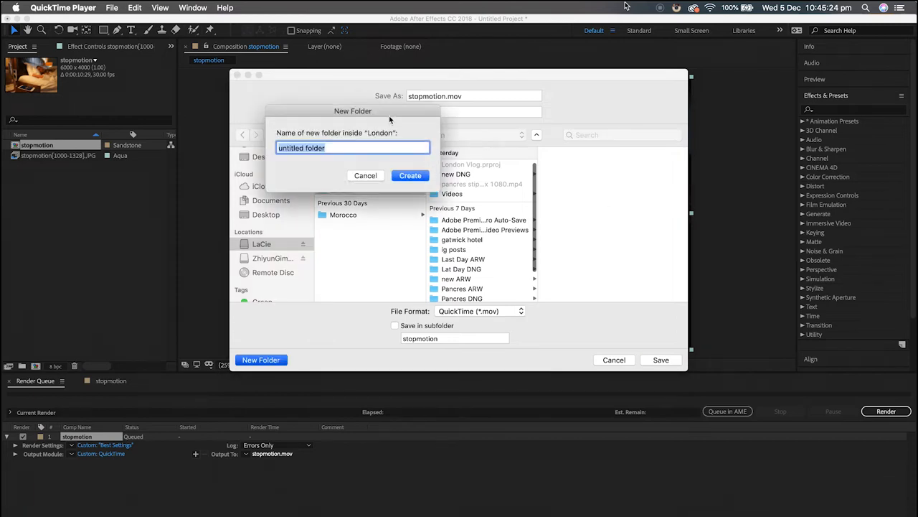
text(S)
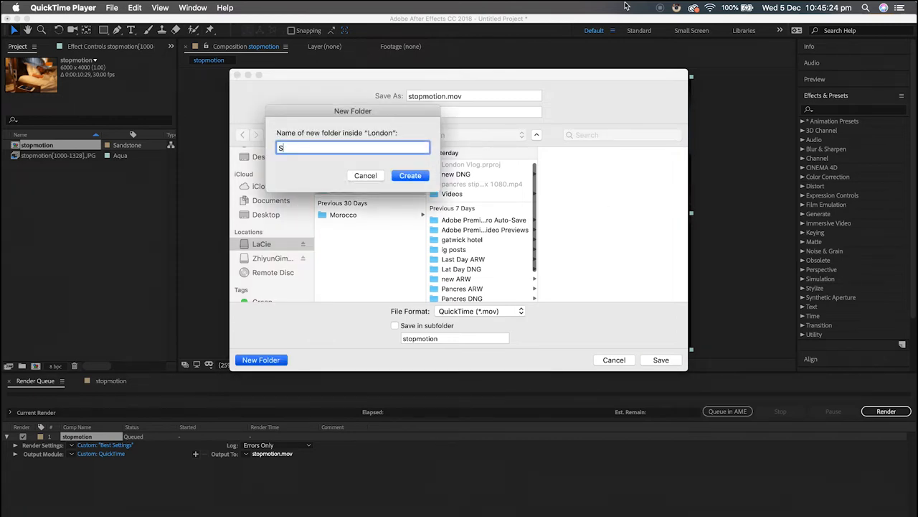
text(top Motion seque)
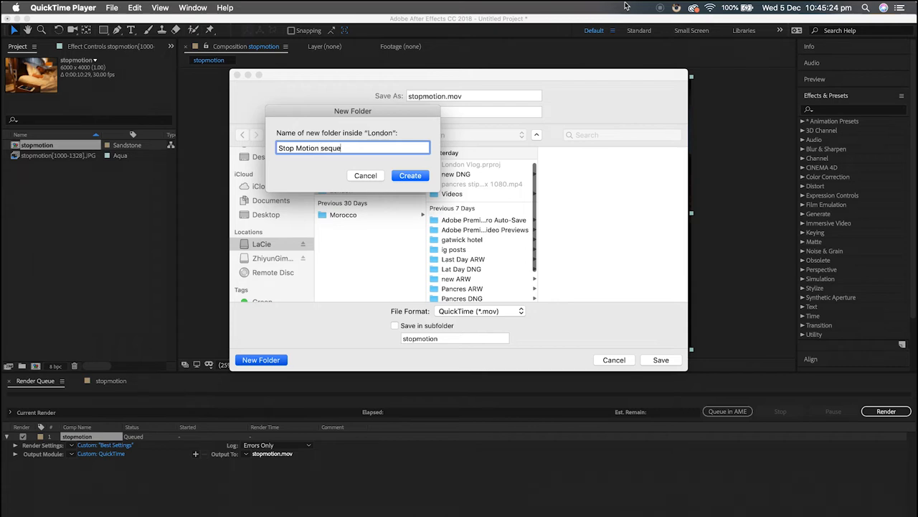
text(1)
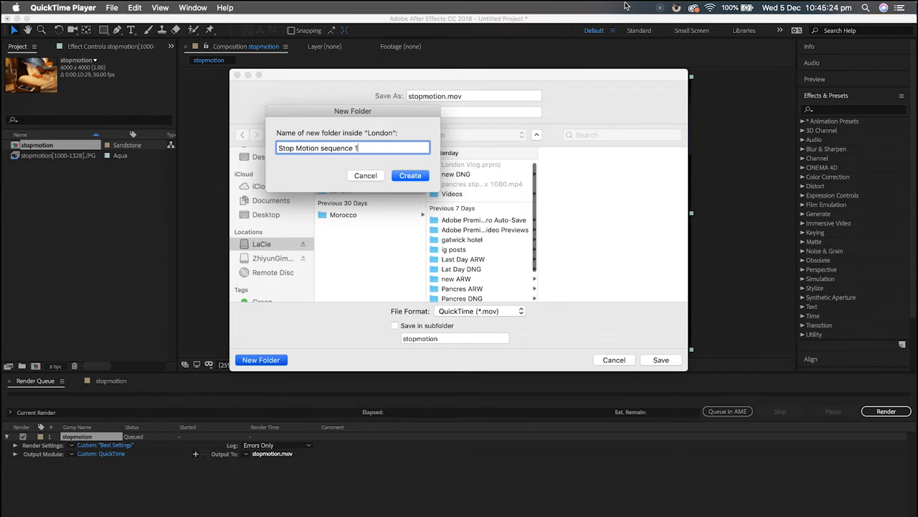
text(920)
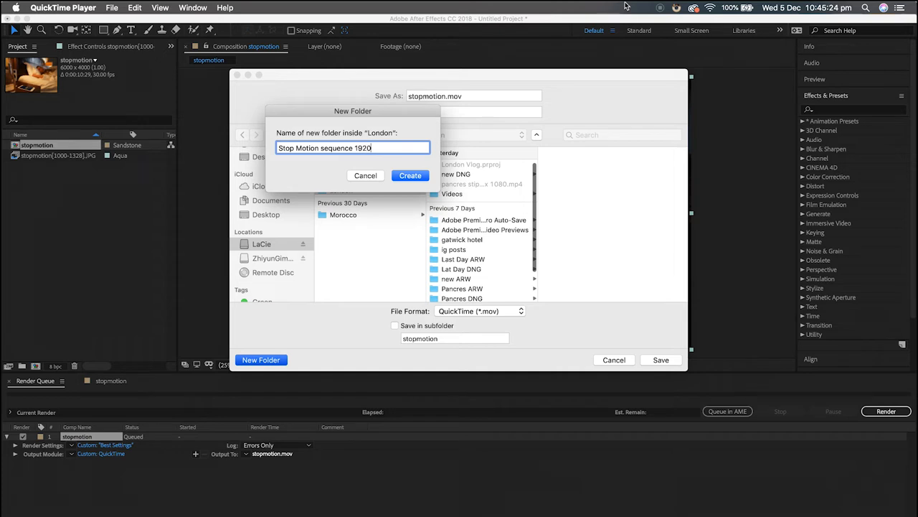
text(x1080)
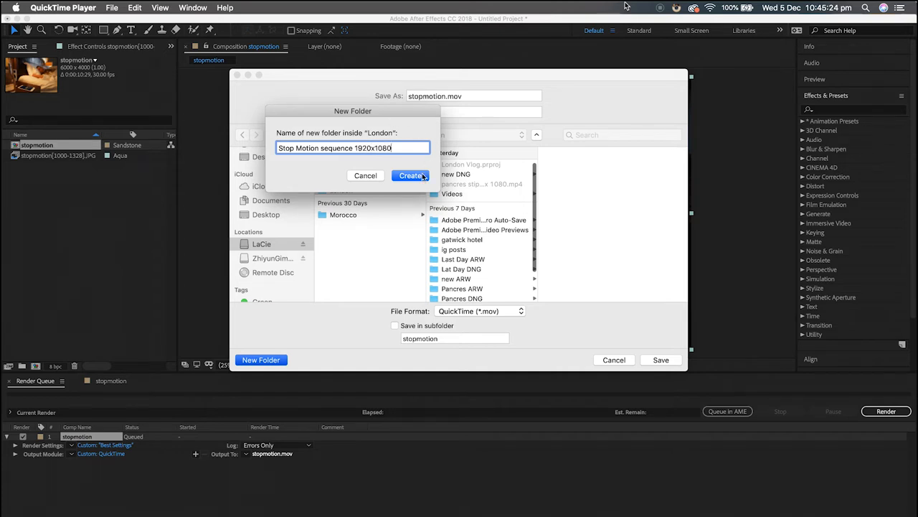
click(411, 175)
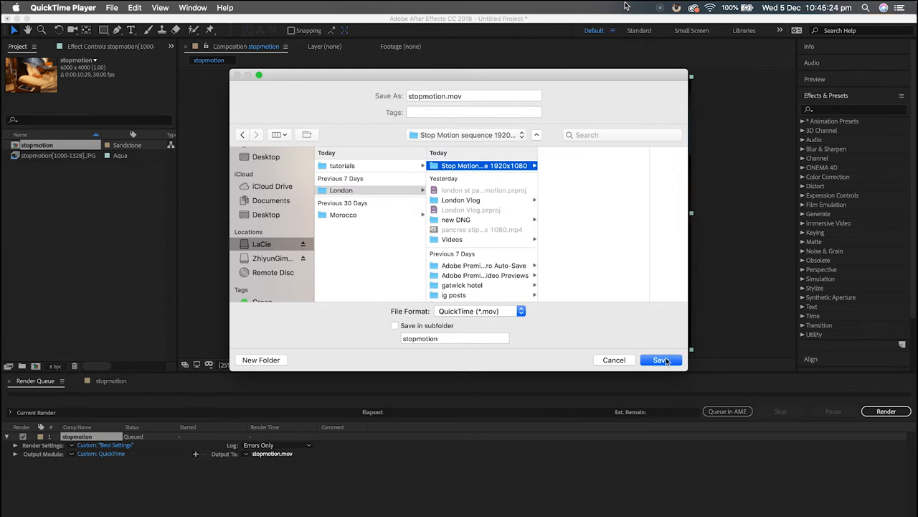
click(659, 359)
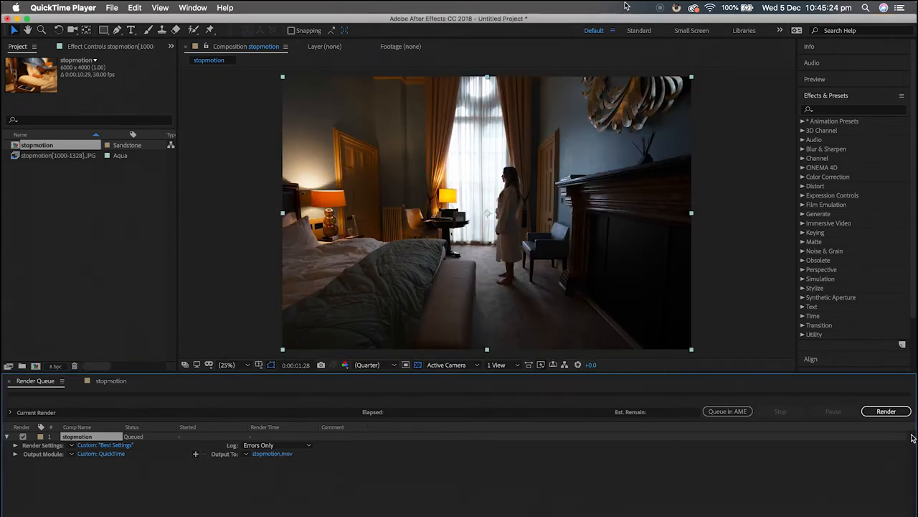
click(886, 411)
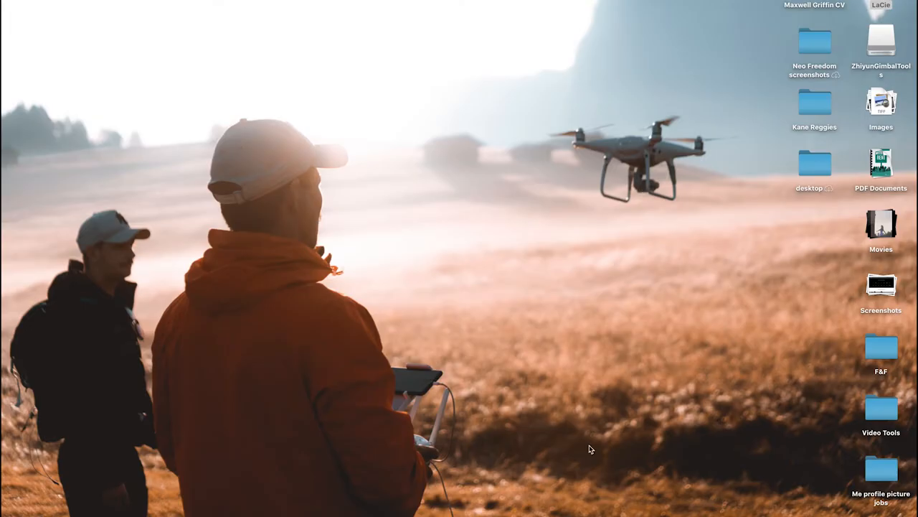
mouse_move(523, 495)
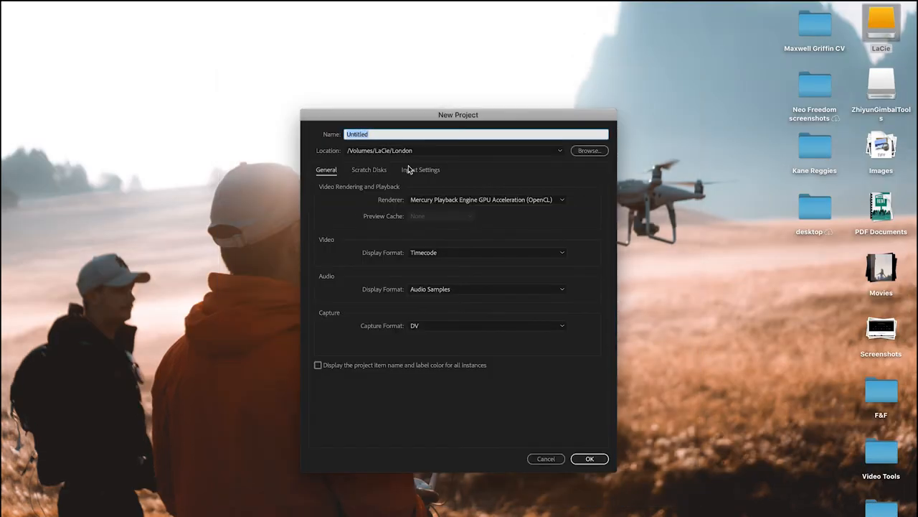
Name the new project 'Stop Motion' and store it on the LaCie drive.
text(Stop Motion)
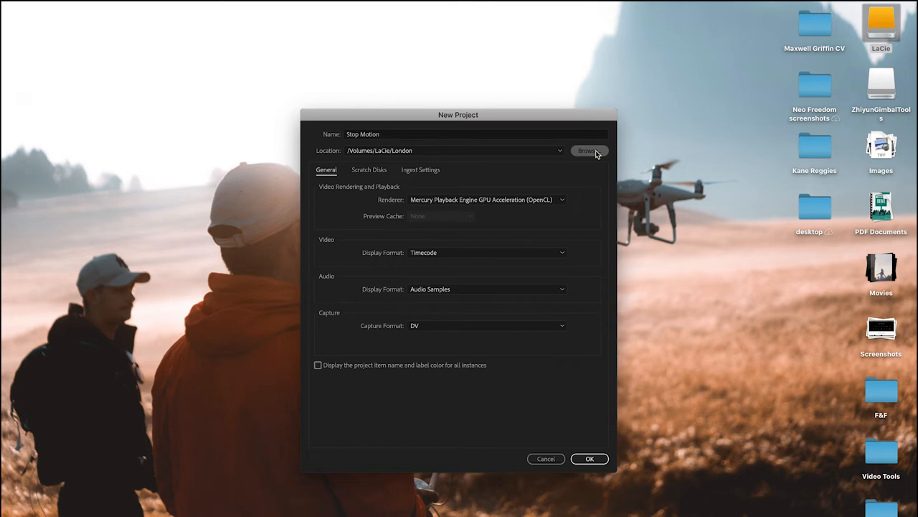
click(588, 151)
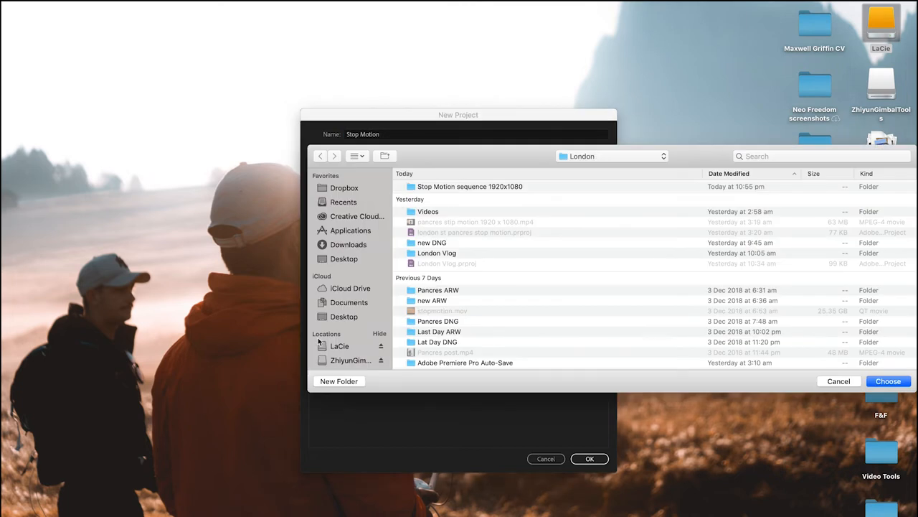
click(340, 346)
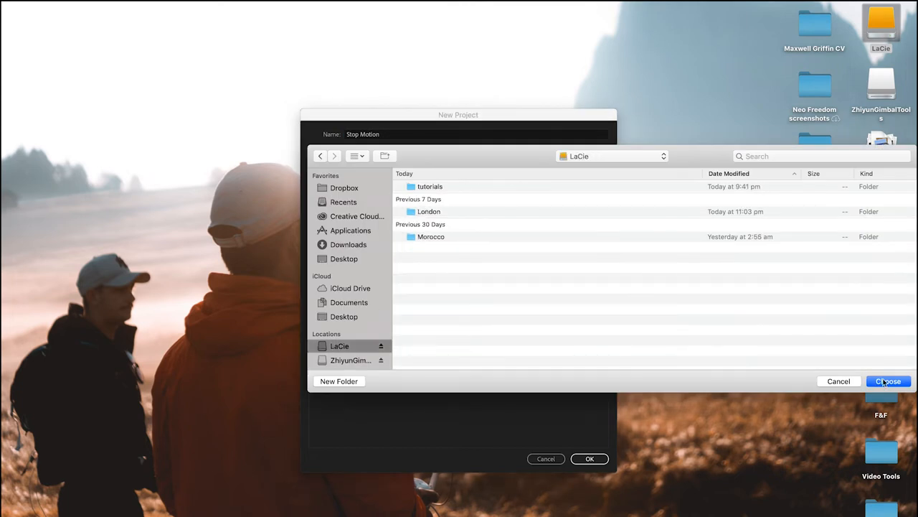
click(888, 381)
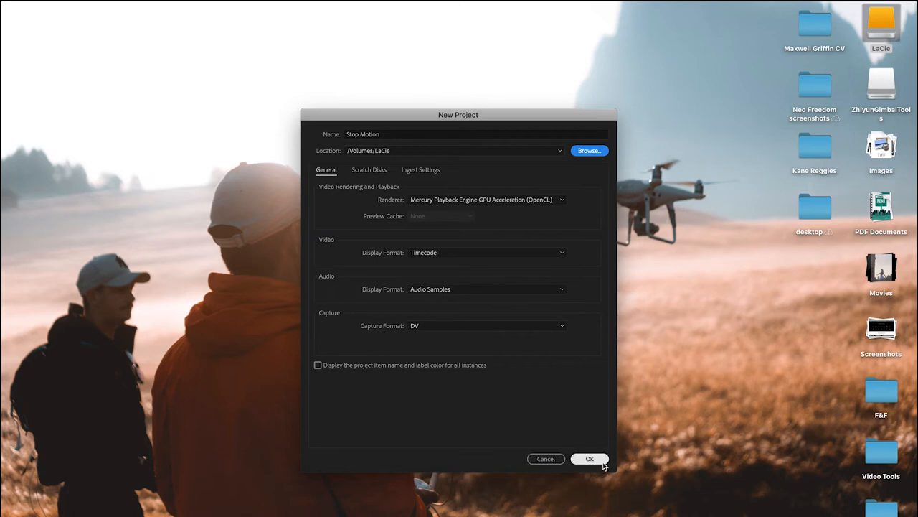
click(589, 457)
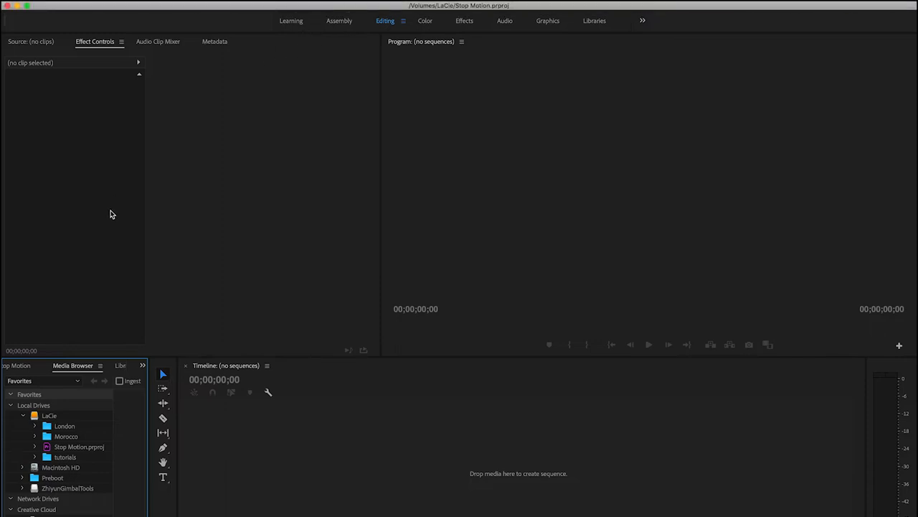
Create a sequence named 'stop motion' from the ARRI 1080p 23.976 preset.
click(110, 7)
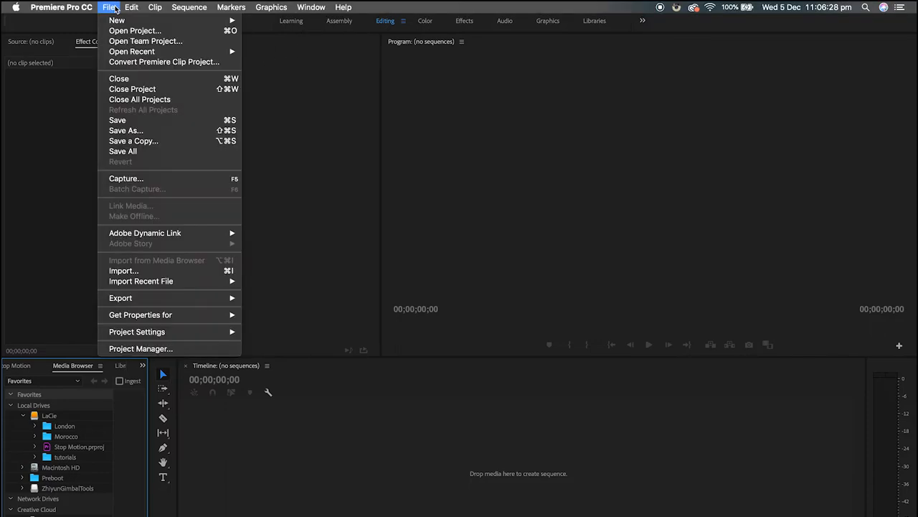
mouse_move(116, 20)
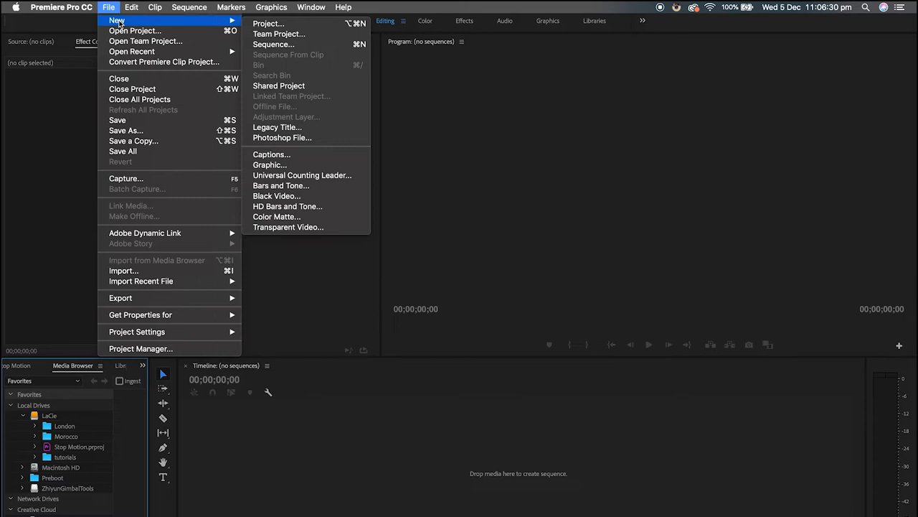
click(383, 90)
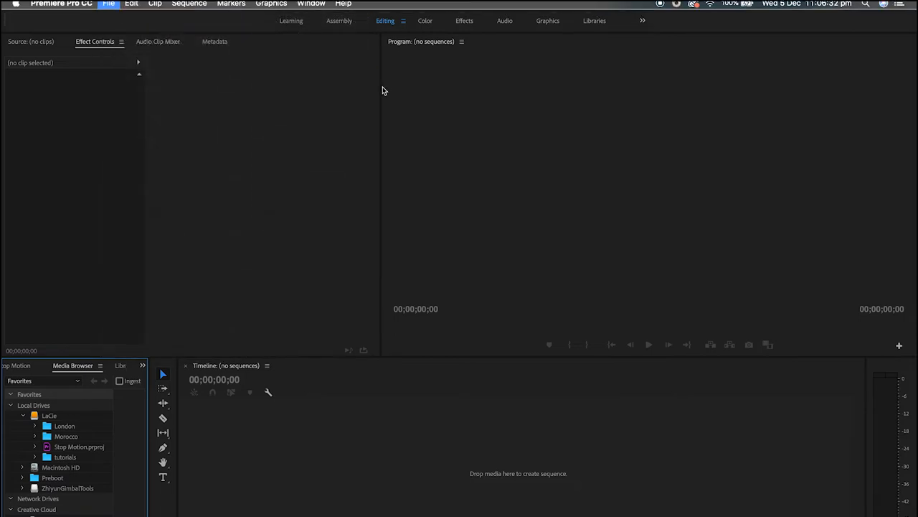
click(108, 4)
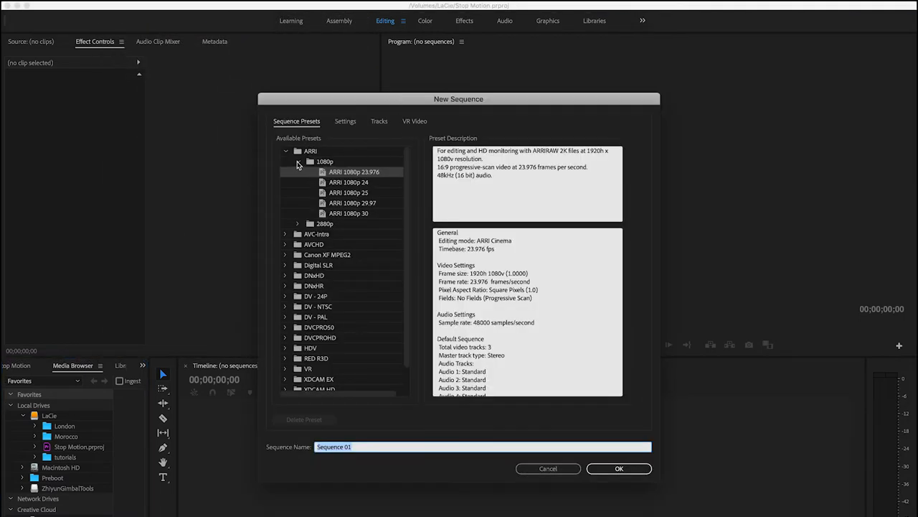
click(287, 151)
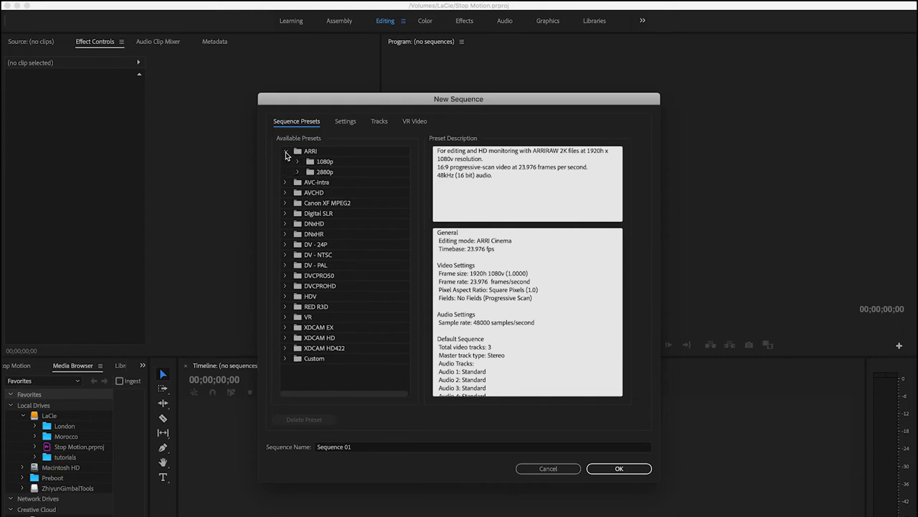
click(287, 161)
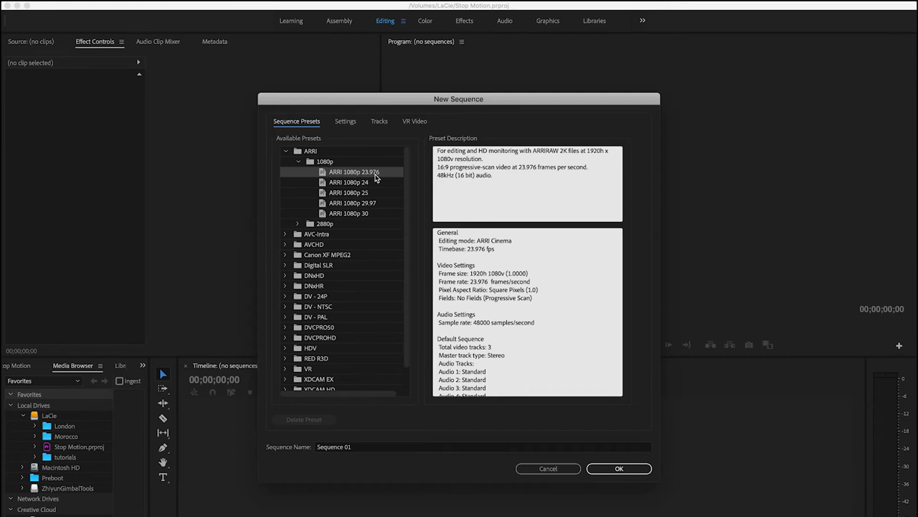
mouse_move(386, 181)
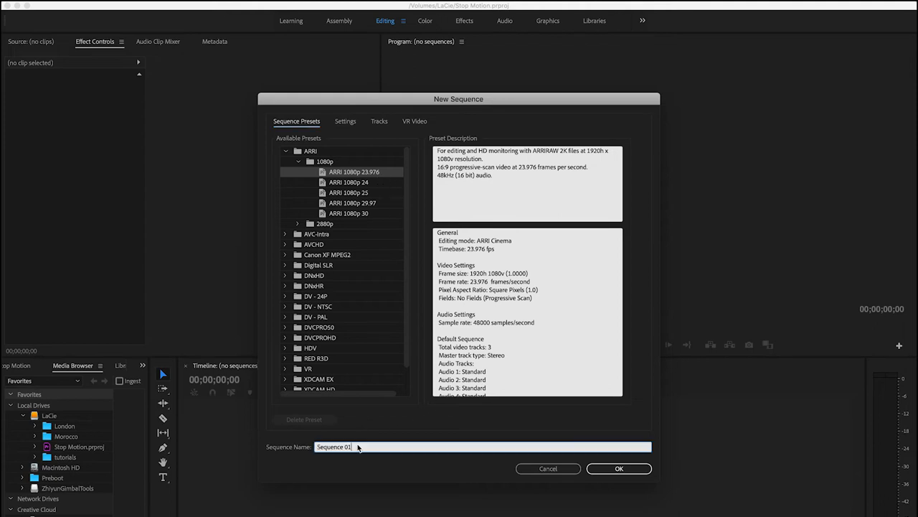
text(stop motion)
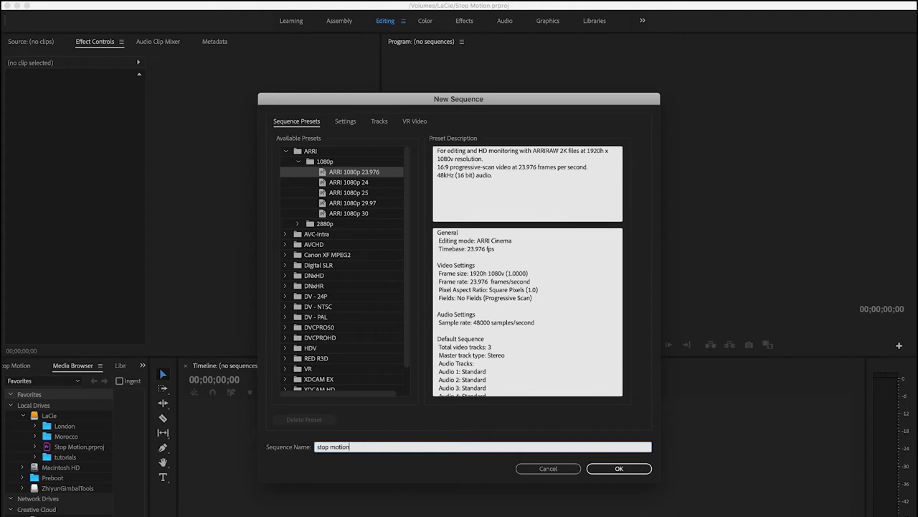
click(618, 468)
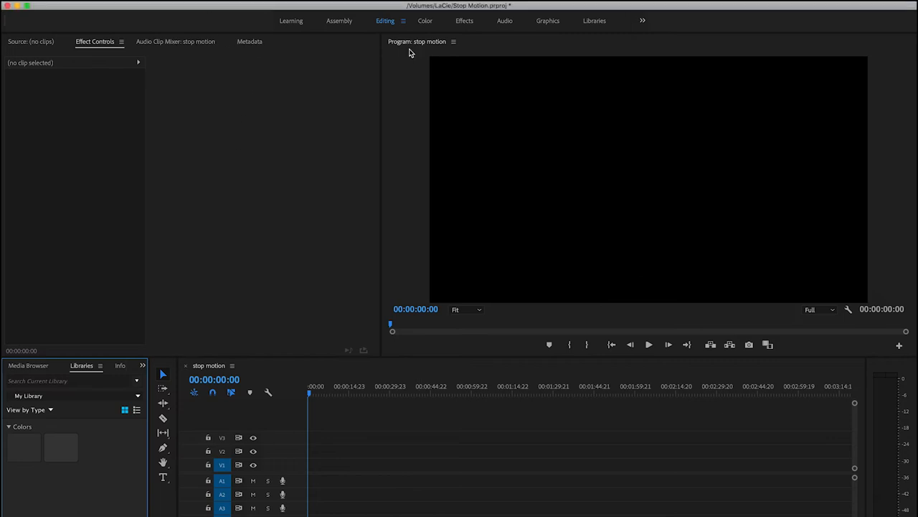
mouse_move(842, 64)
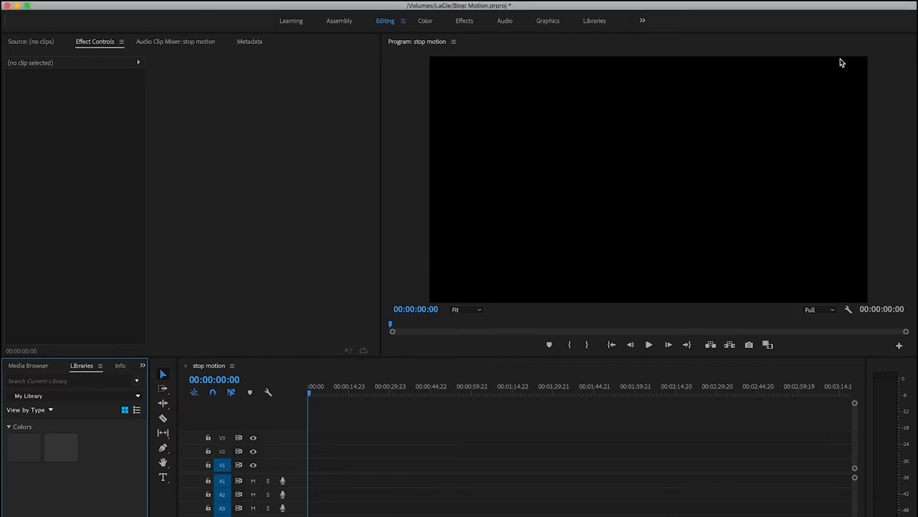
mouse_move(453, 209)
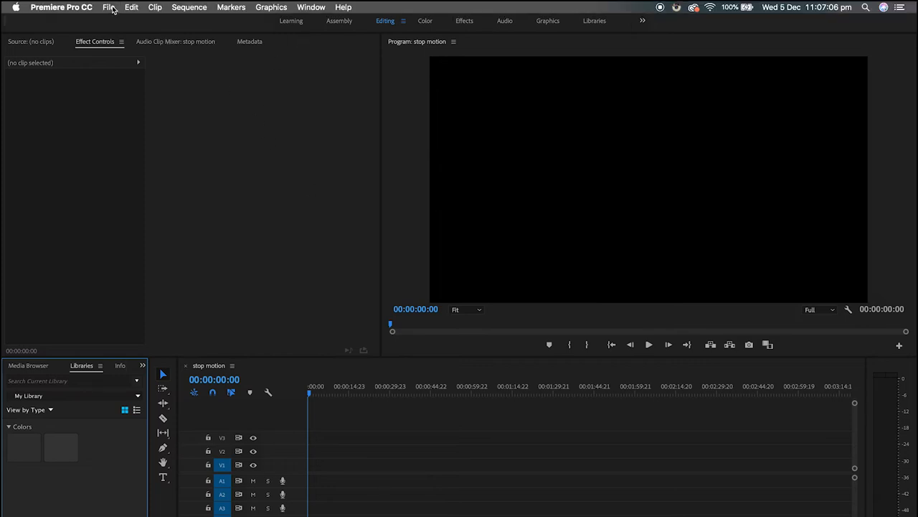
Import stopmotion 1920x1080.mov from the Stop Motion sequence 1920x1080 folder.
click(108, 6)
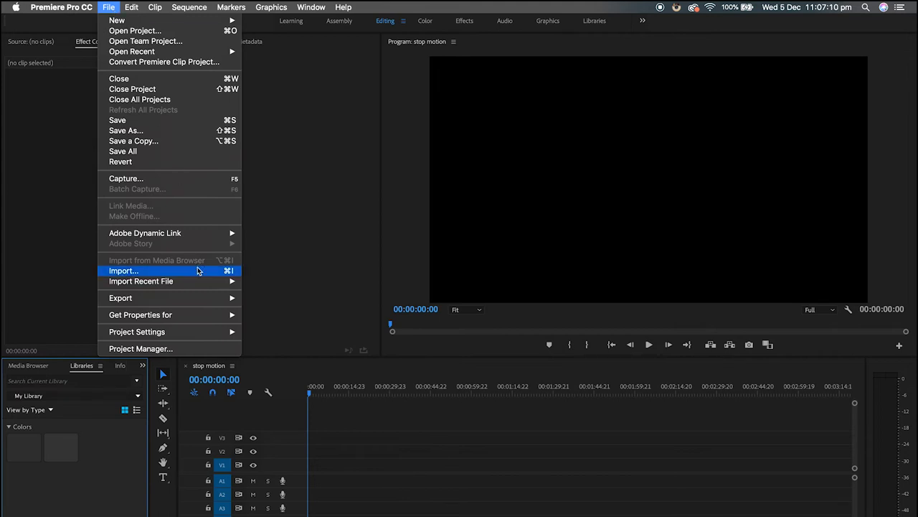
click(123, 270)
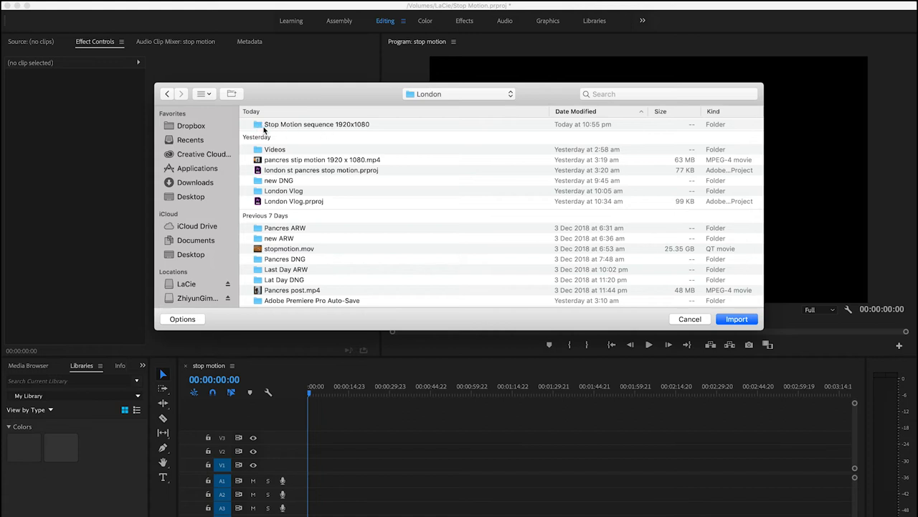
double_click(316, 125)
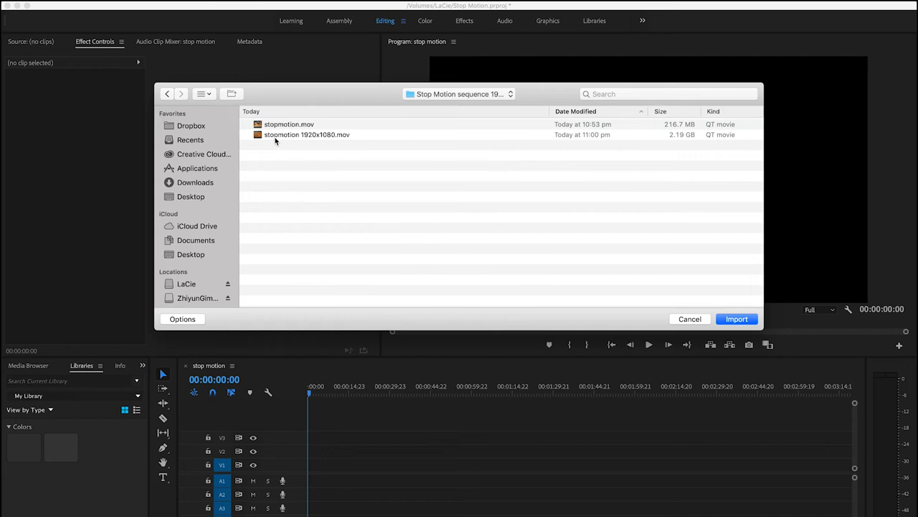
click(307, 134)
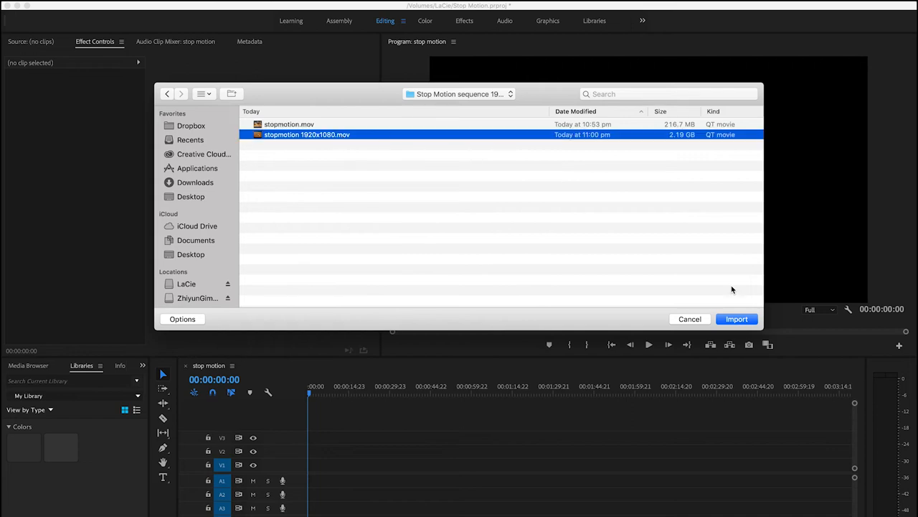
click(737, 319)
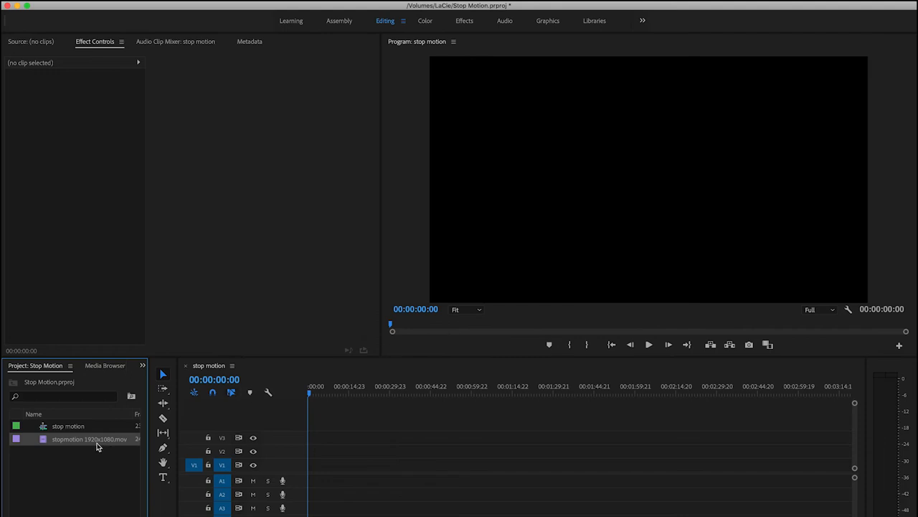
Drop the stop-motion clip onto V1 and nest it as Nested Sequence 01.
drag(90, 439, 322, 452)
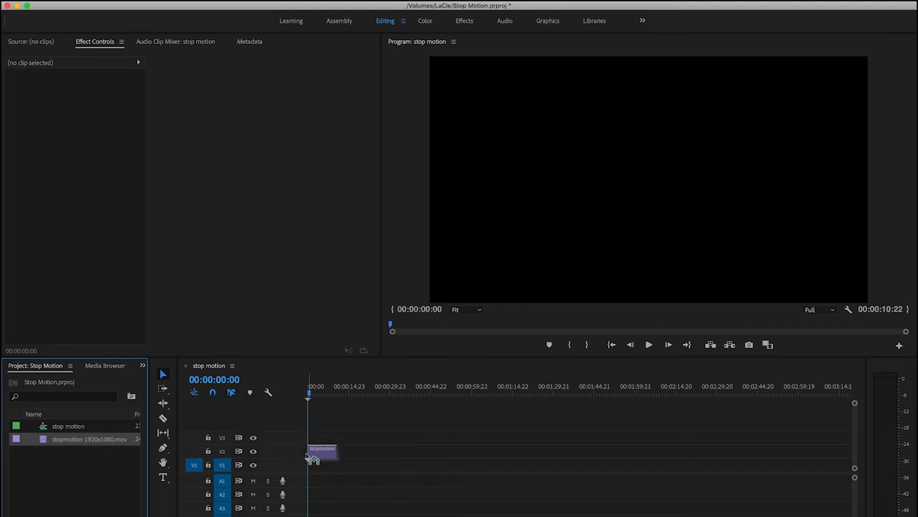
click(647, 344)
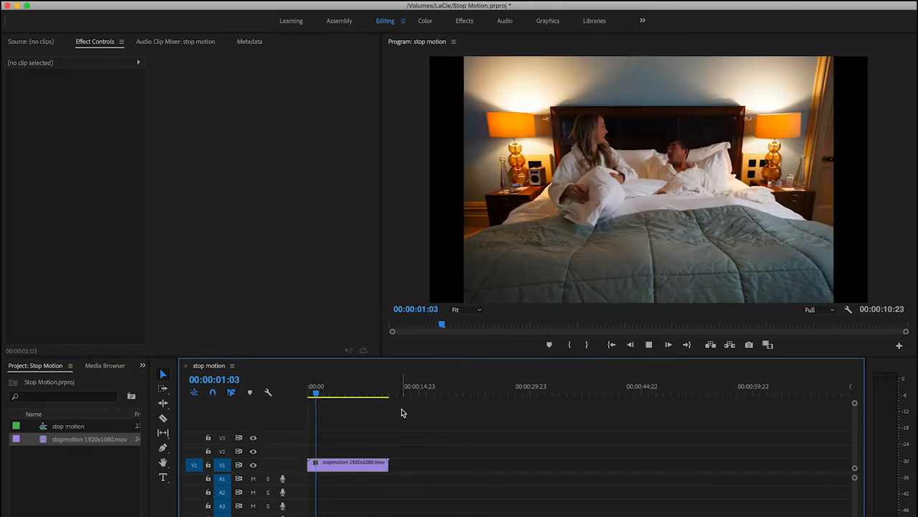
click(330, 393)
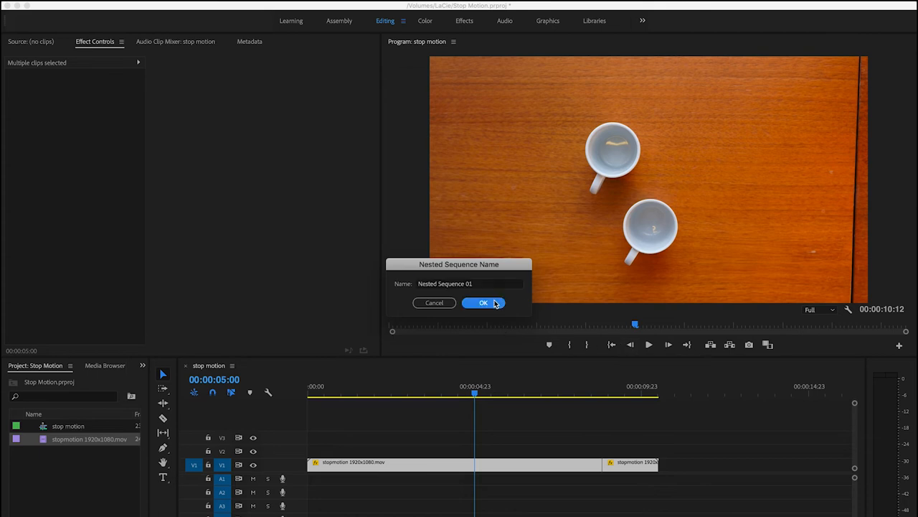
click(483, 302)
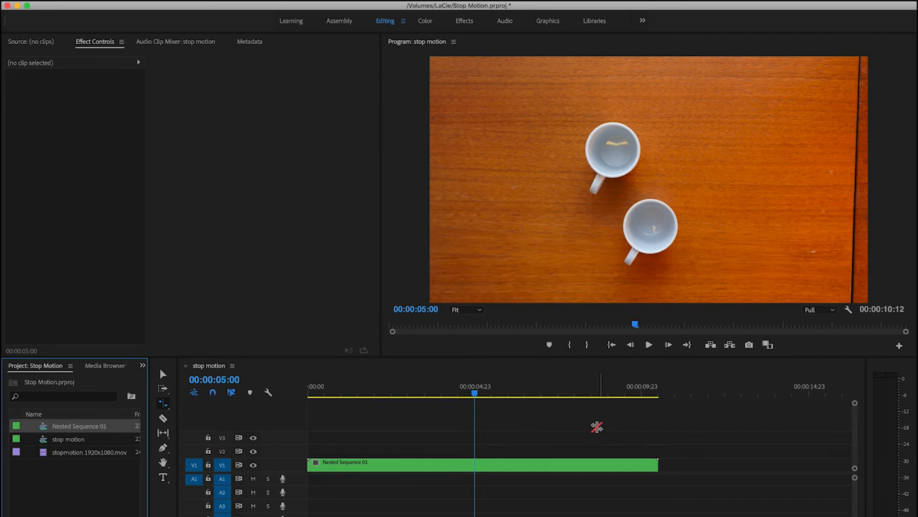
mouse_move(632, 468)
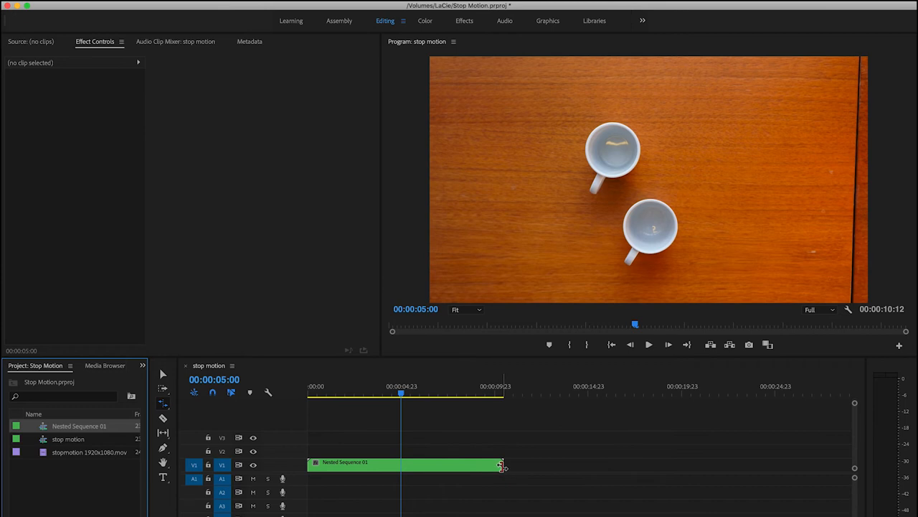
Rate-stretch Nested Sequence 01 to 24.95% speed, about 42 seconds, and preview it.
drag(500, 464, 505, 464)
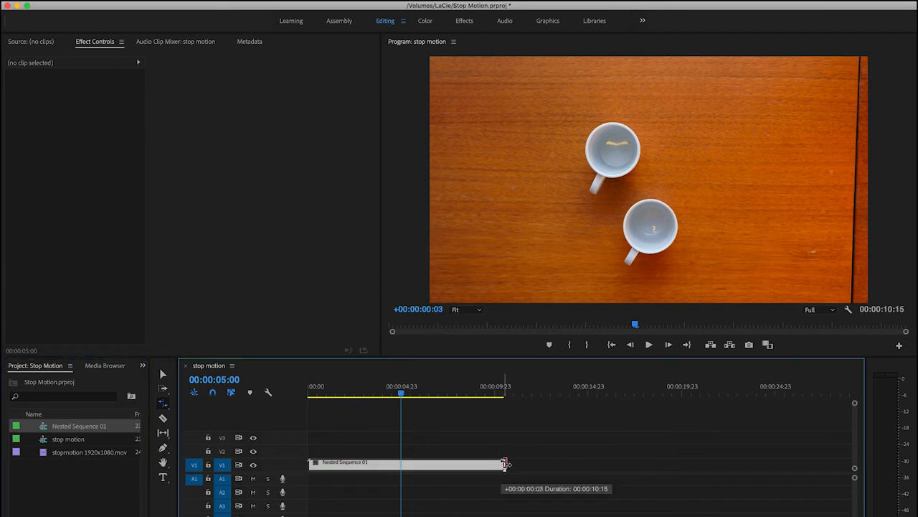
drag(506, 464, 613, 466)
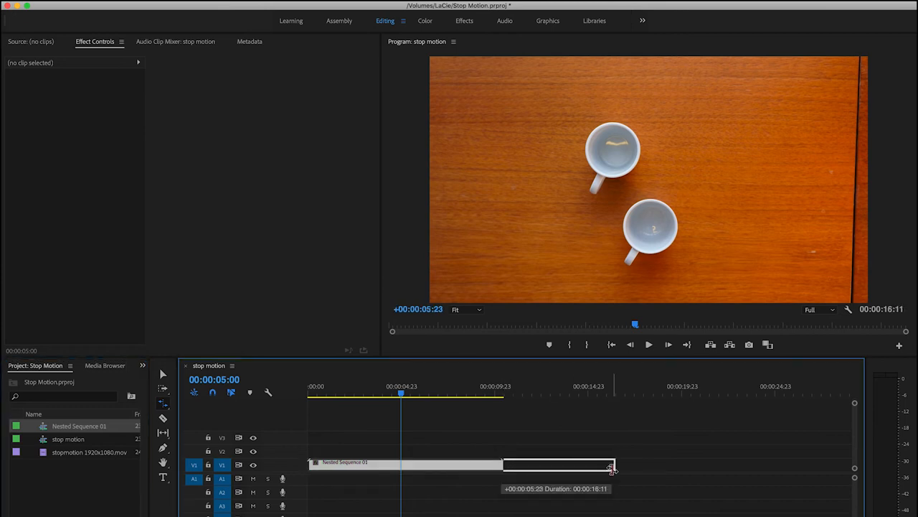
drag(614, 467, 689, 467)
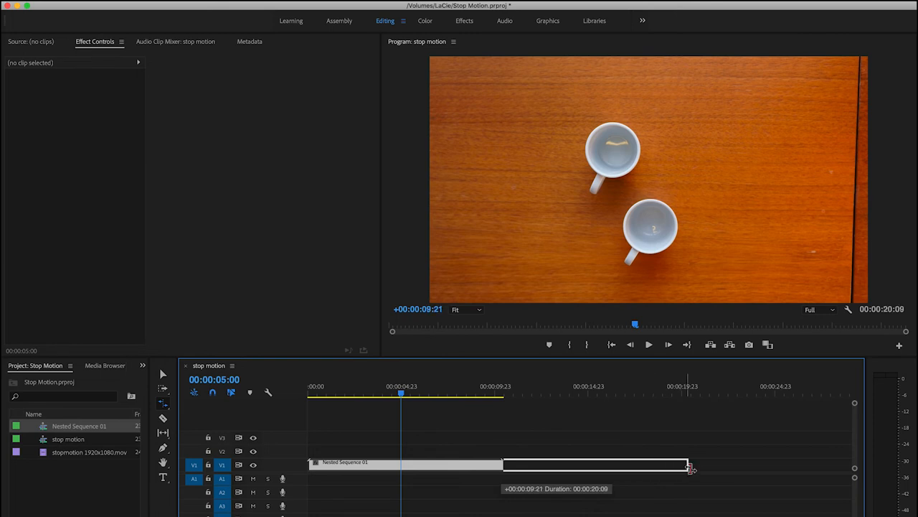
drag(688, 466, 742, 467)
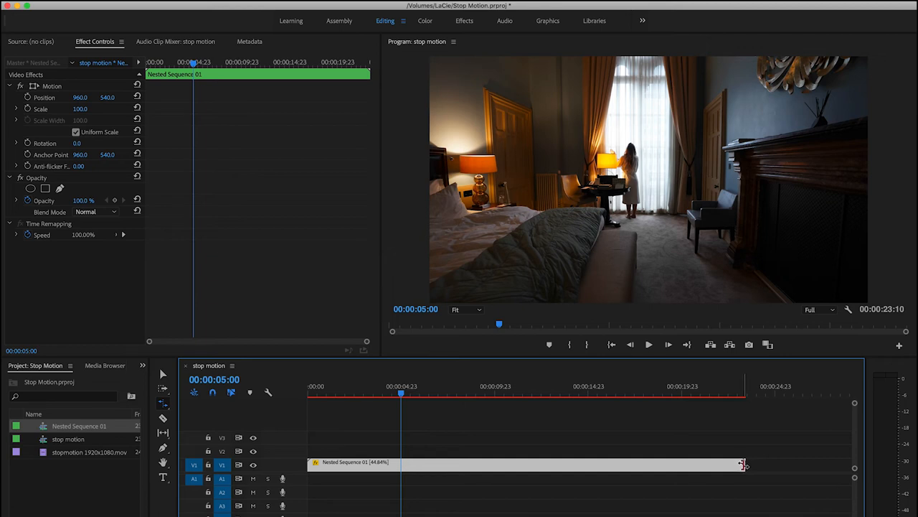
drag(745, 464, 826, 464)
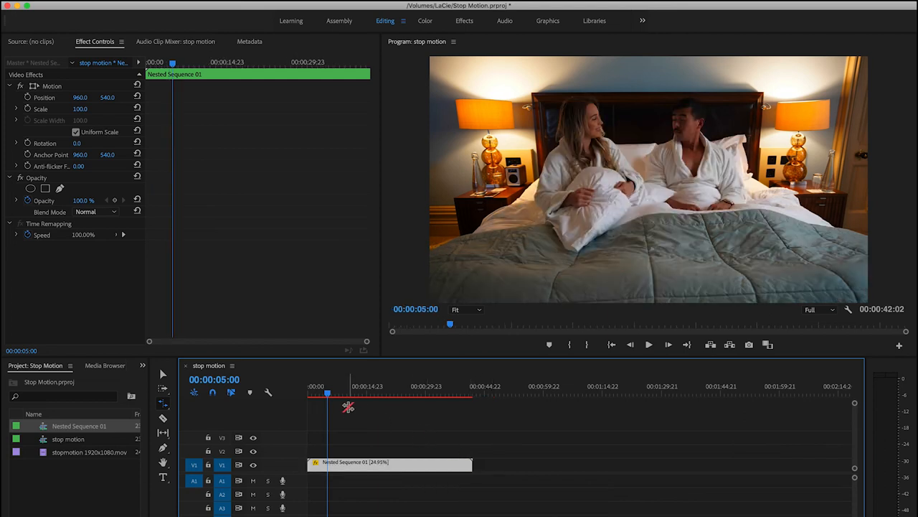
click(648, 344)
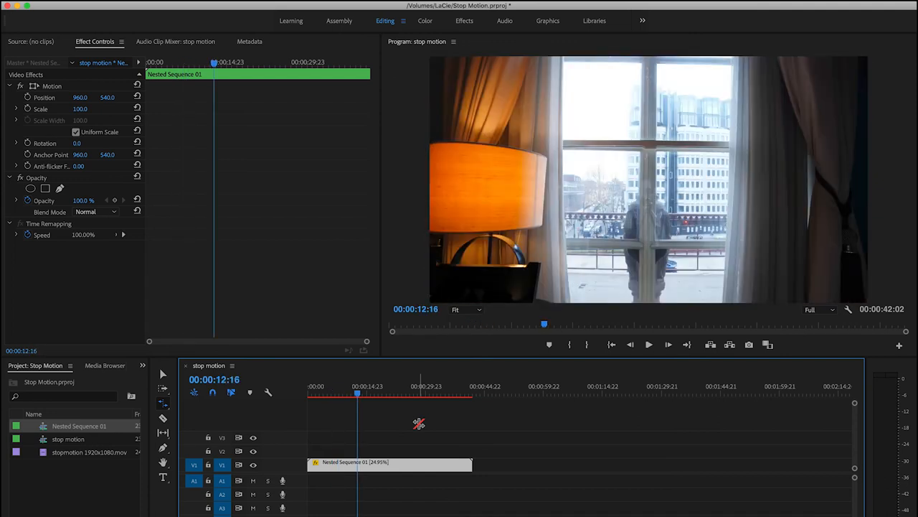
mouse_move(363, 434)
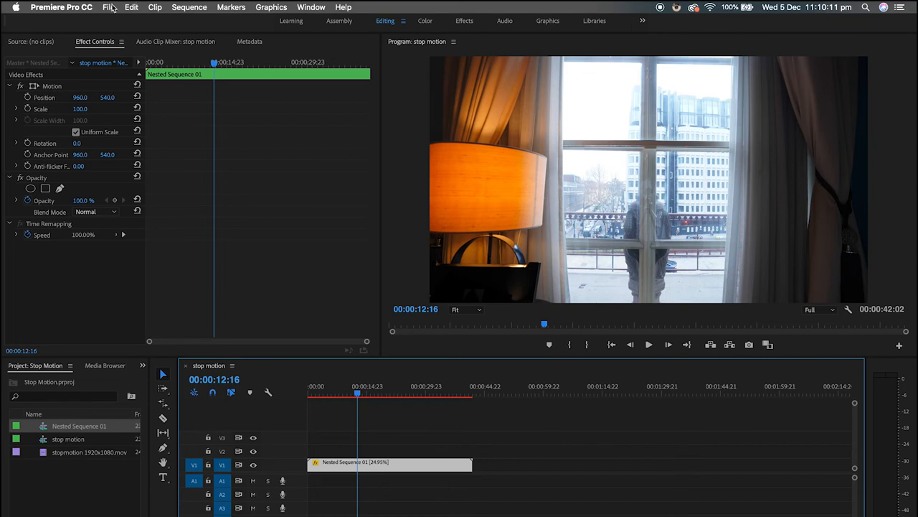
Import Deep Into London and Reach Out from the Music library for A1.
click(109, 7)
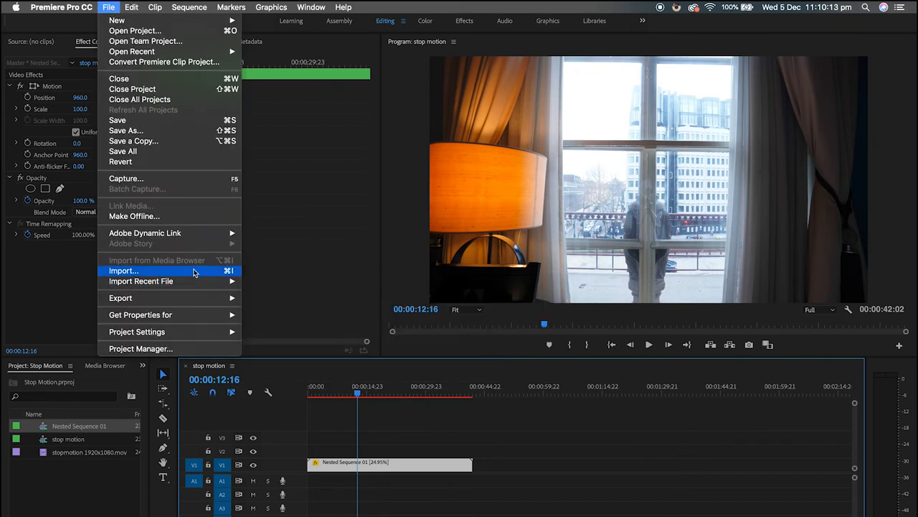
click(123, 270)
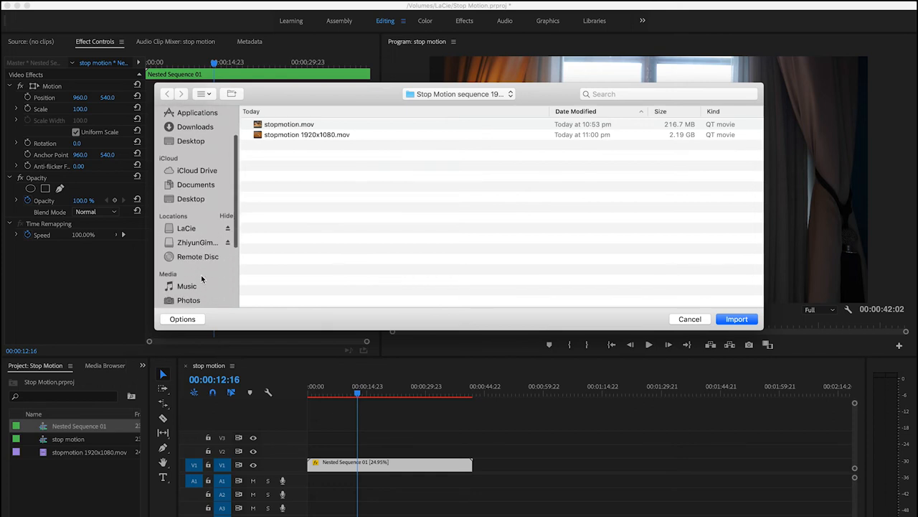
click(187, 286)
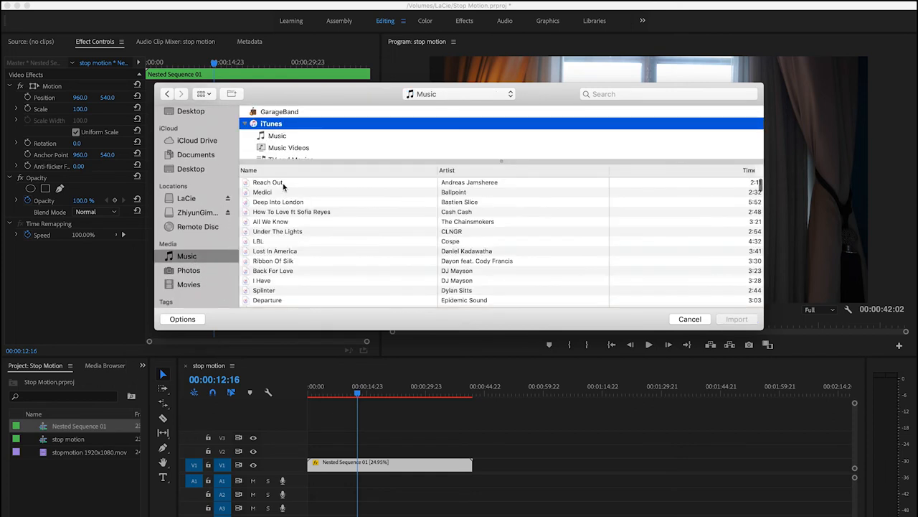
click(737, 318)
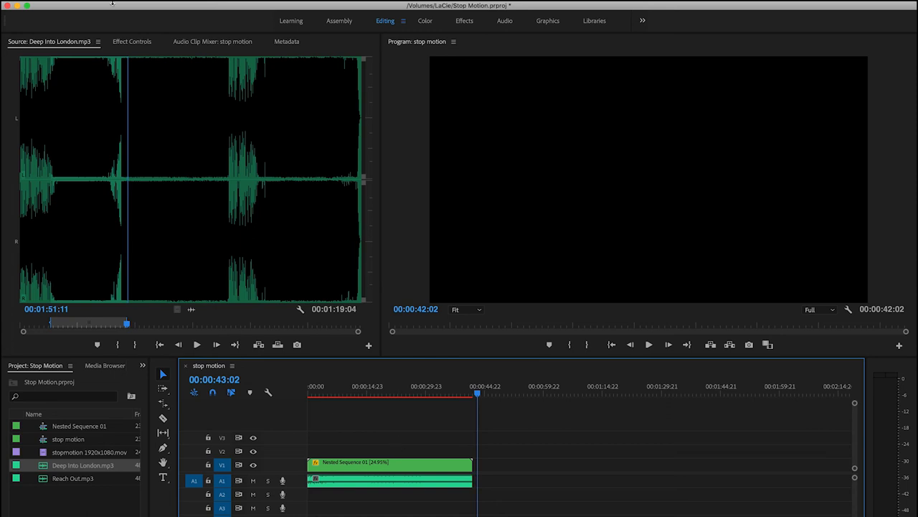
click(108, 7)
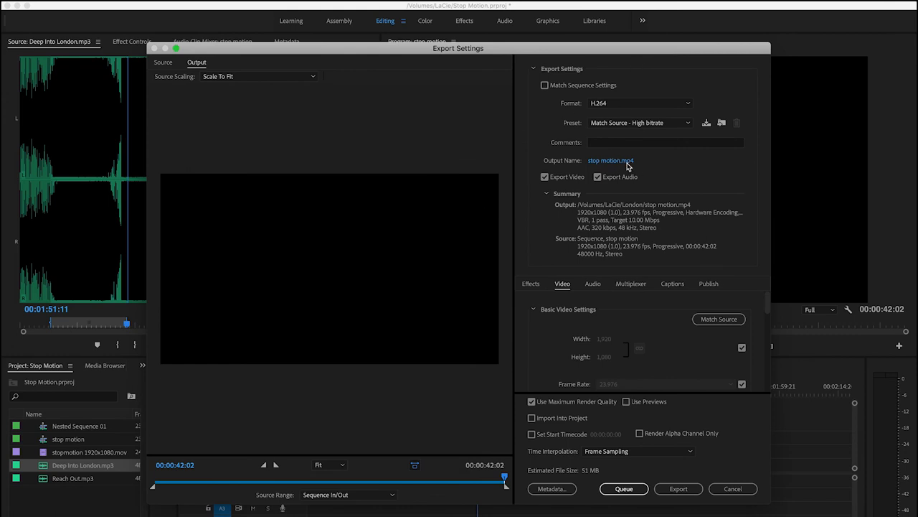
Name the export output 'stop motion final.mp4' and save it to the LaCie drive.
click(610, 160)
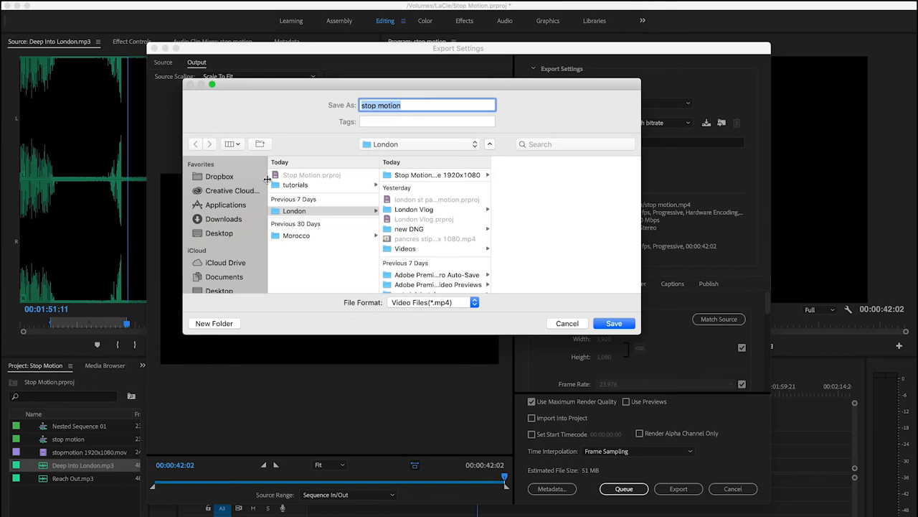
click(215, 251)
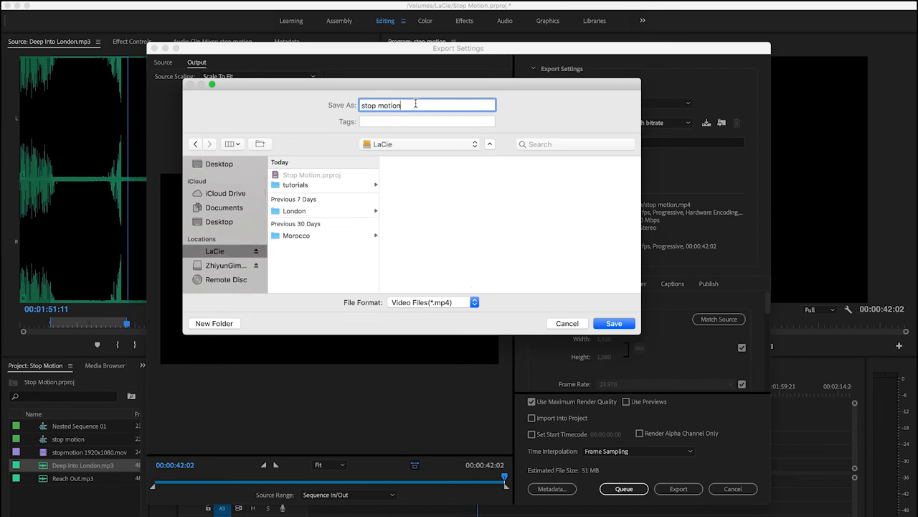
text(final)
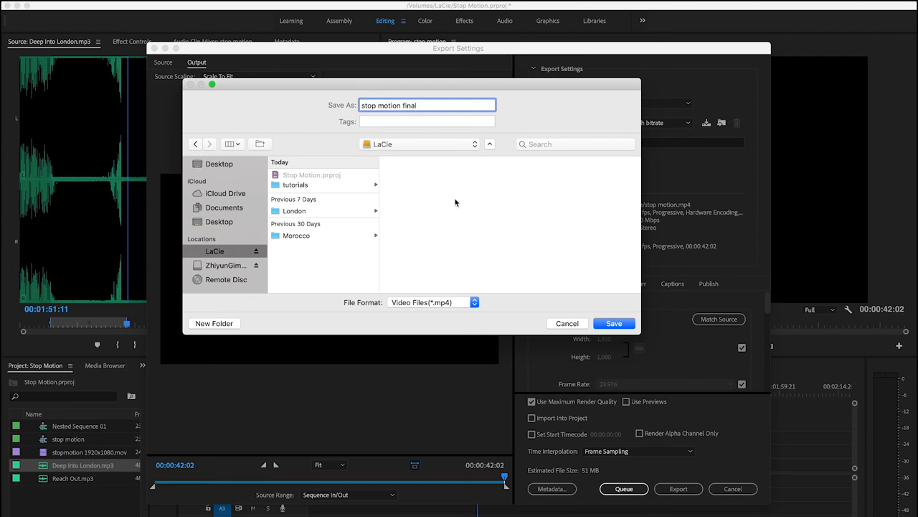
click(614, 323)
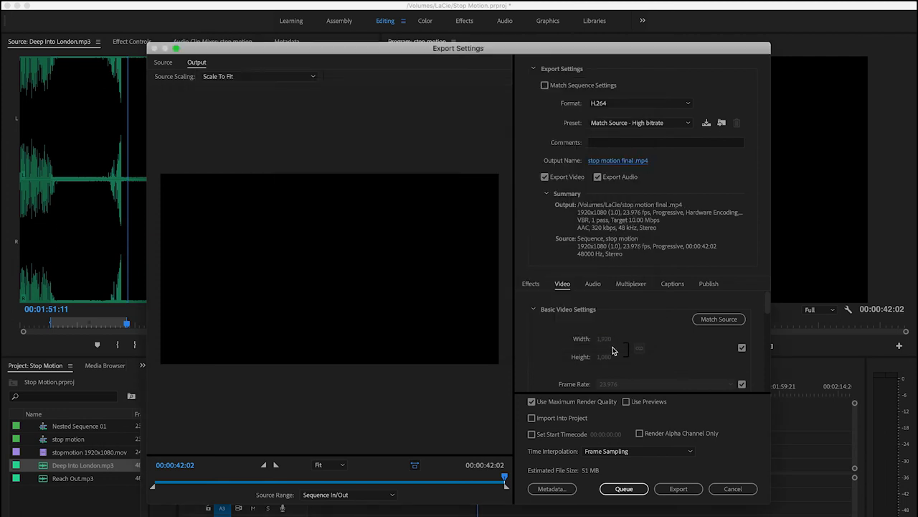